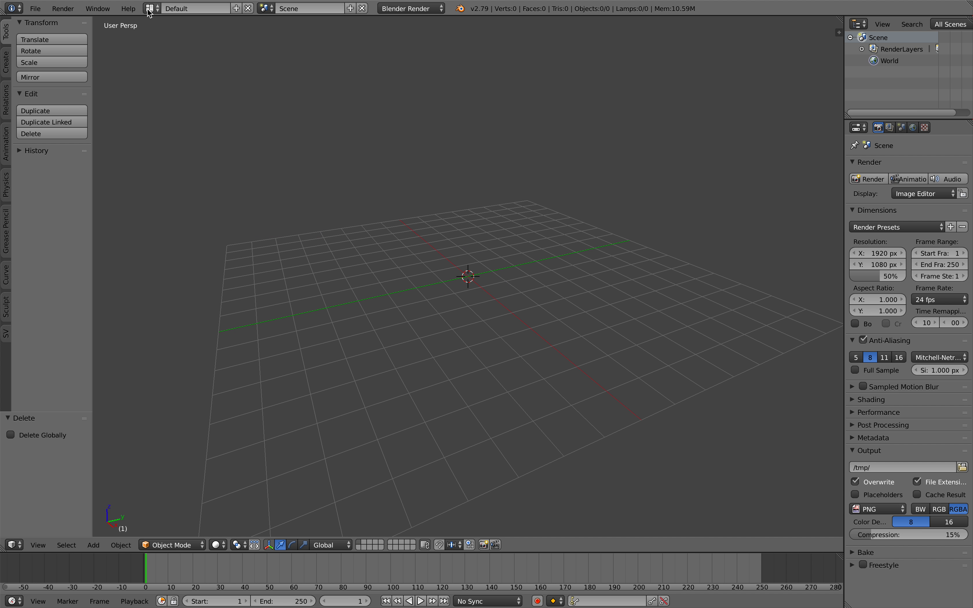
Switch to a screen layout that includes a node editor for Sverchok
left_click(195, 8)
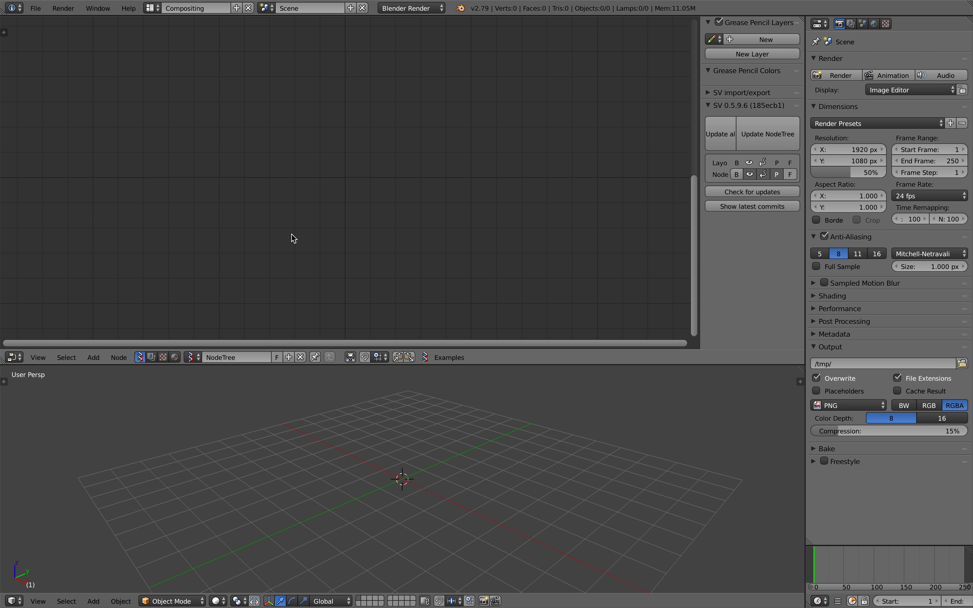
Add Line and Viewer Draw nodes and link the line's Vertices into the viewer
type("line")
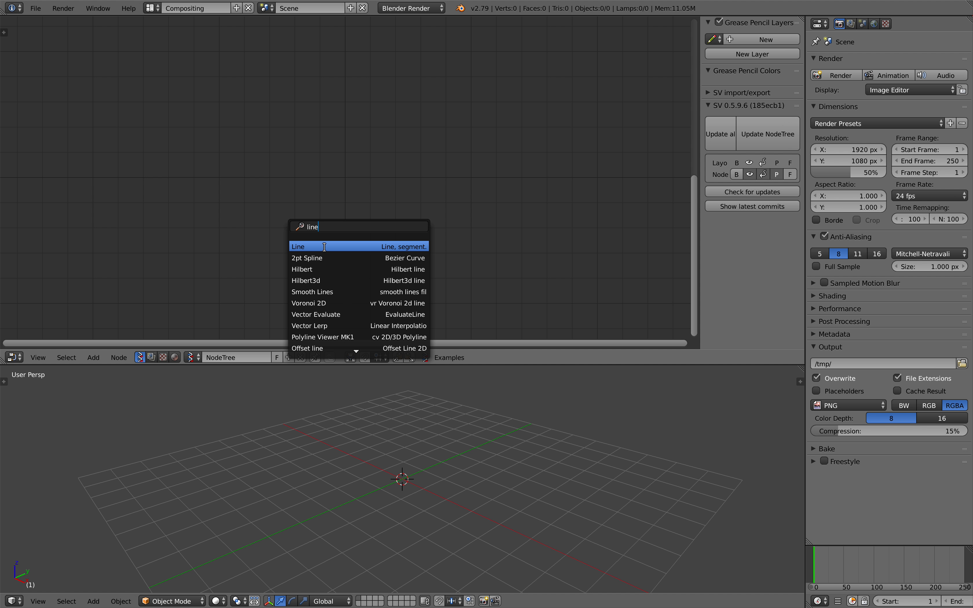
left_click(298, 246)
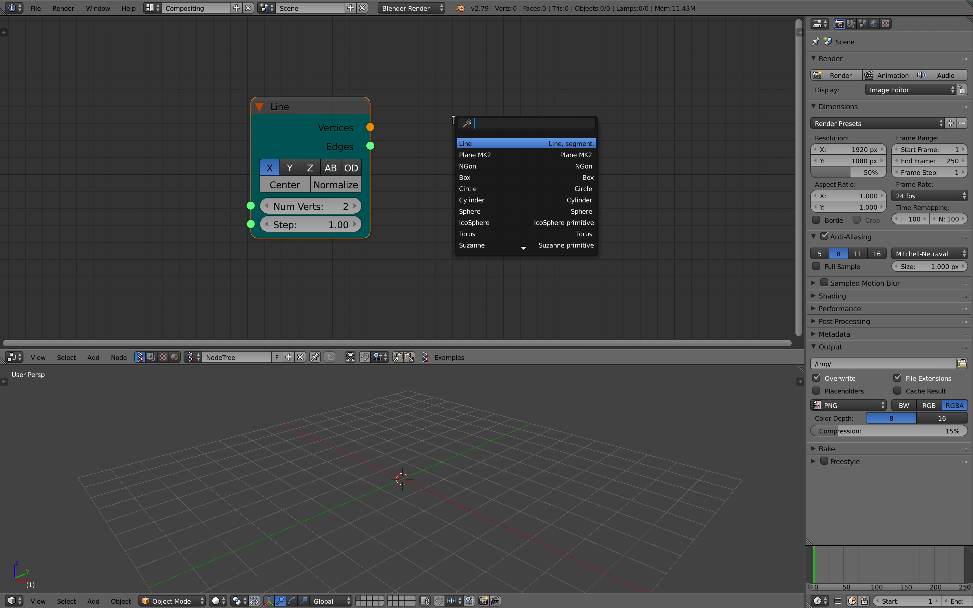
type("viewr")
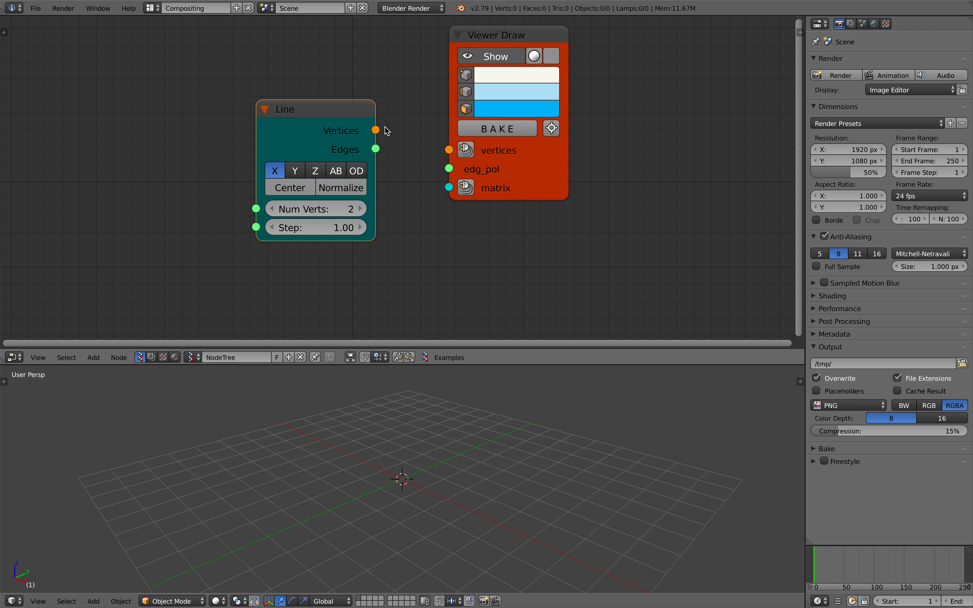
left_click_drag(375, 131, 449, 150)
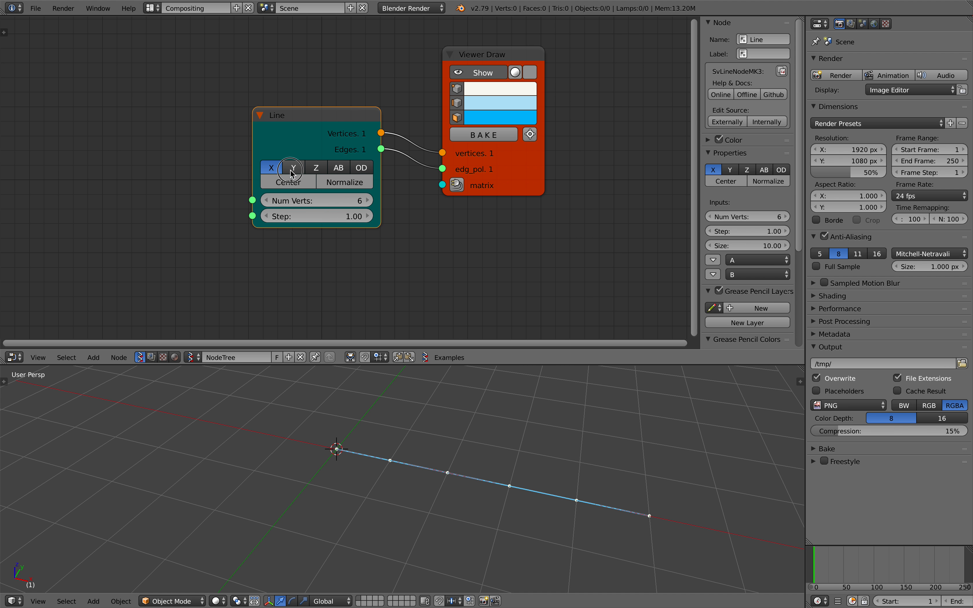
Point the line along Z, then back along X, and try centring it on the origin
left_click(315, 168)
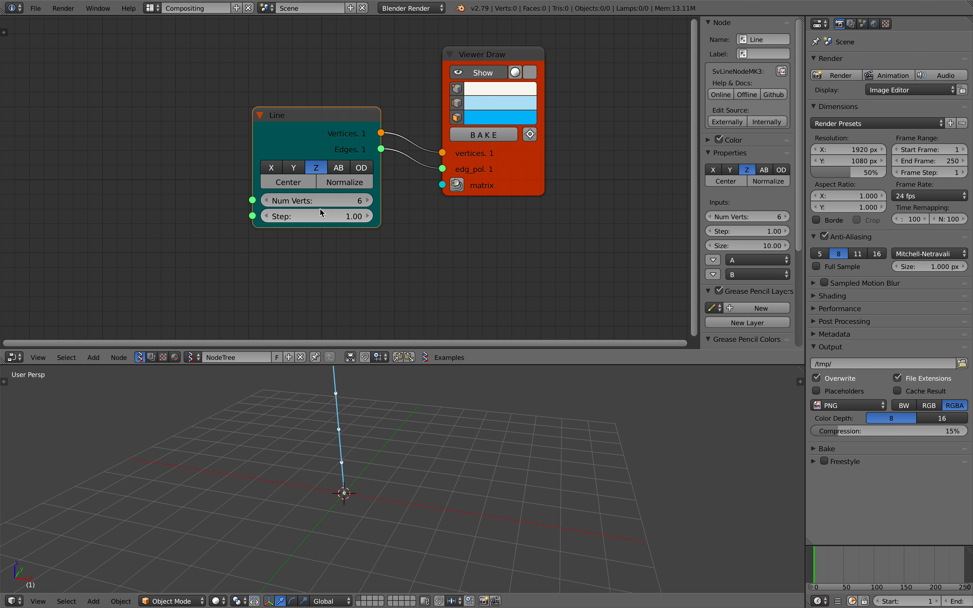
left_click(271, 167)
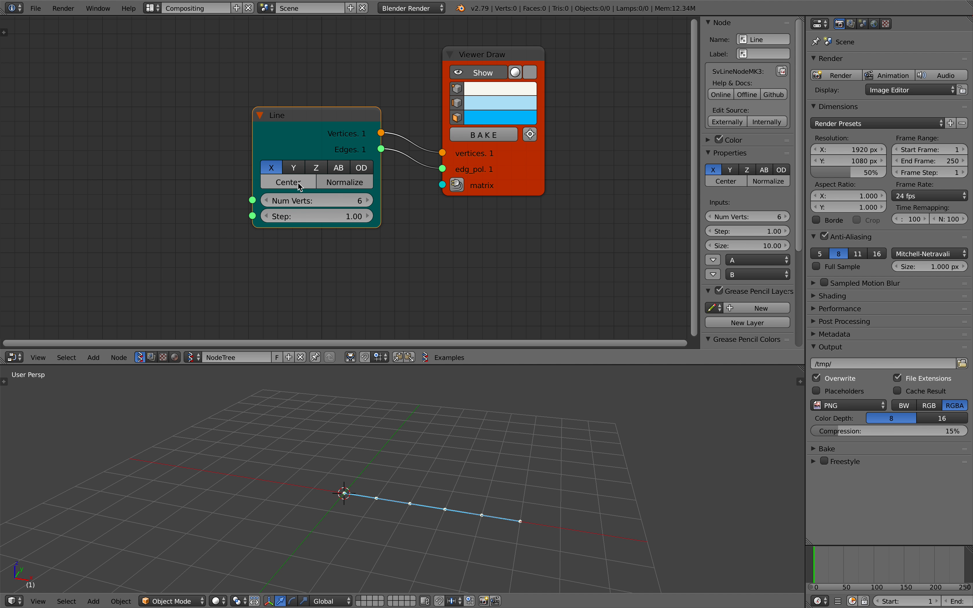
left_click(287, 181)
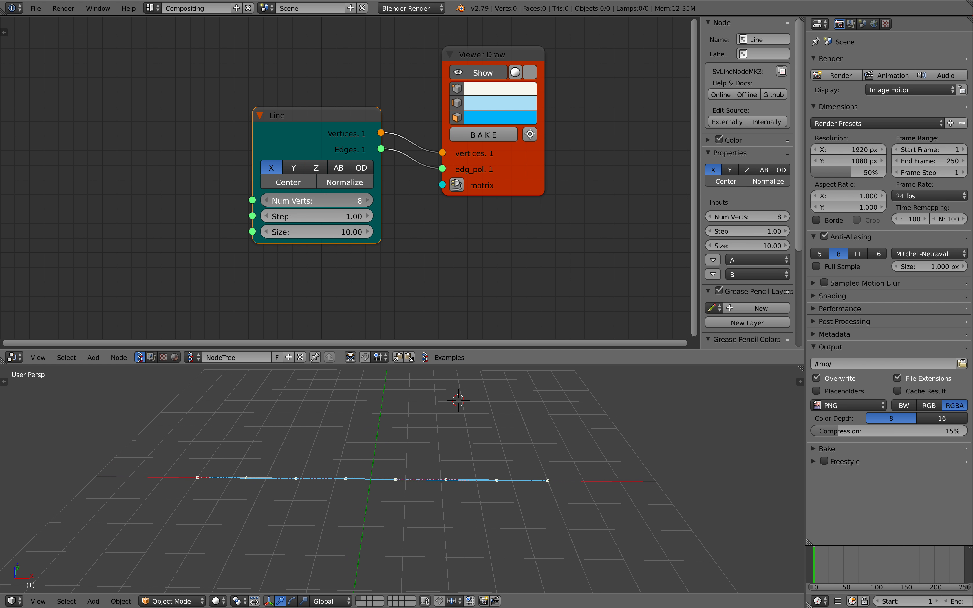
Raise the line's Num Verts step by step to ten vertices
left_click(350, 200)
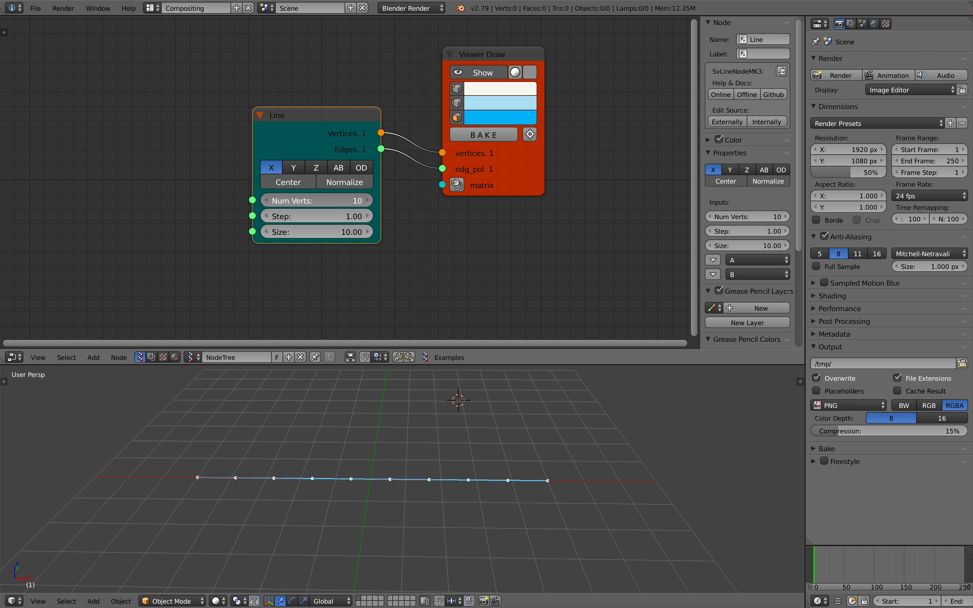
left_click(365, 200)
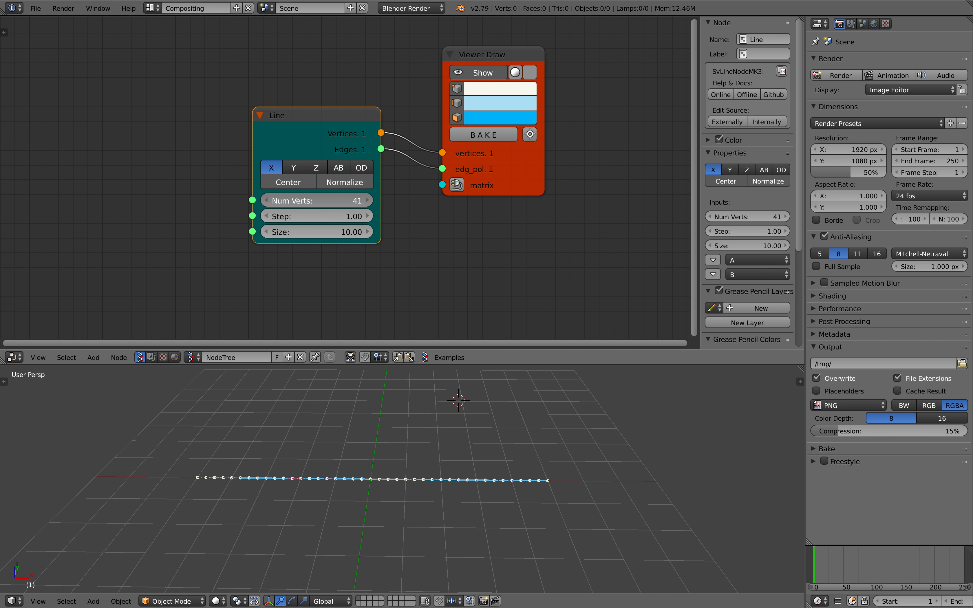
left_click(359, 200)
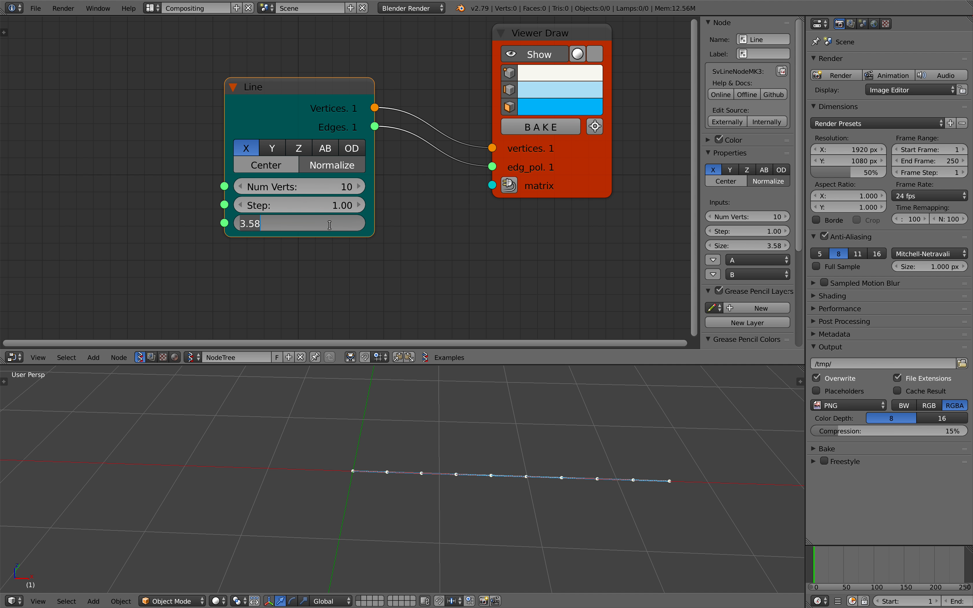
Enable Normalize so the 10-vertex line fits a fixed Size of 5.00
type("5.00")
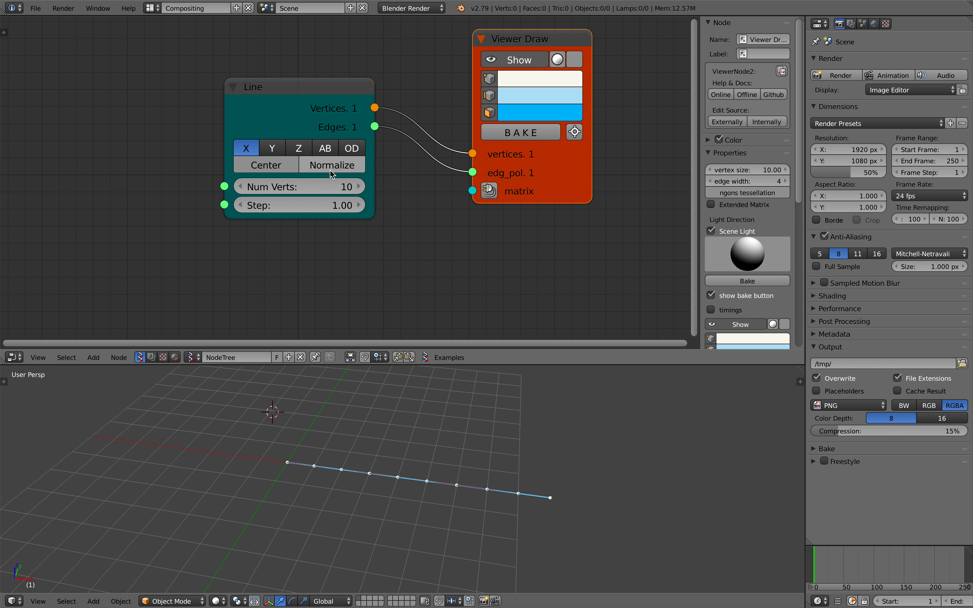
left_click(332, 165)
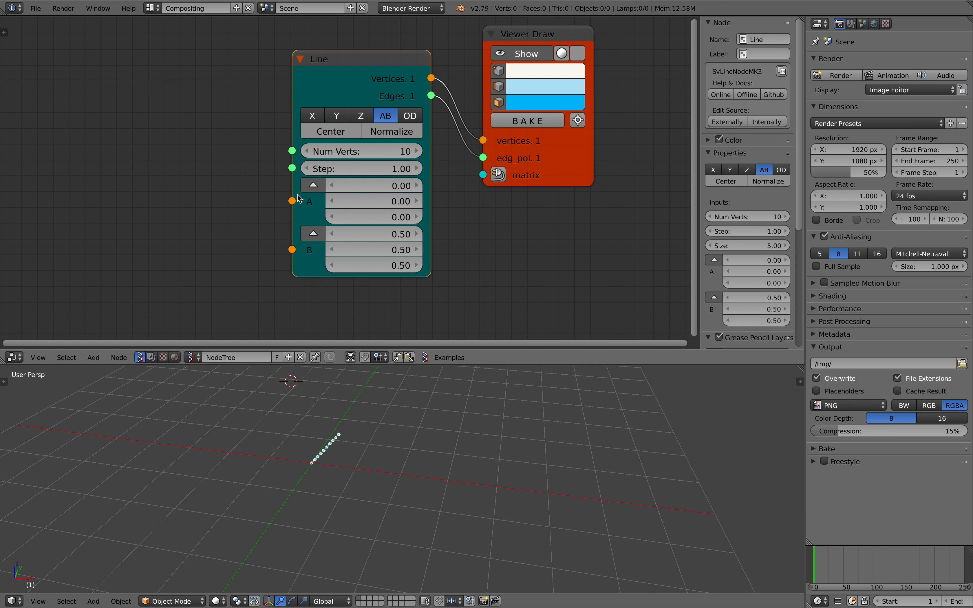
mouse_move(700, 137)
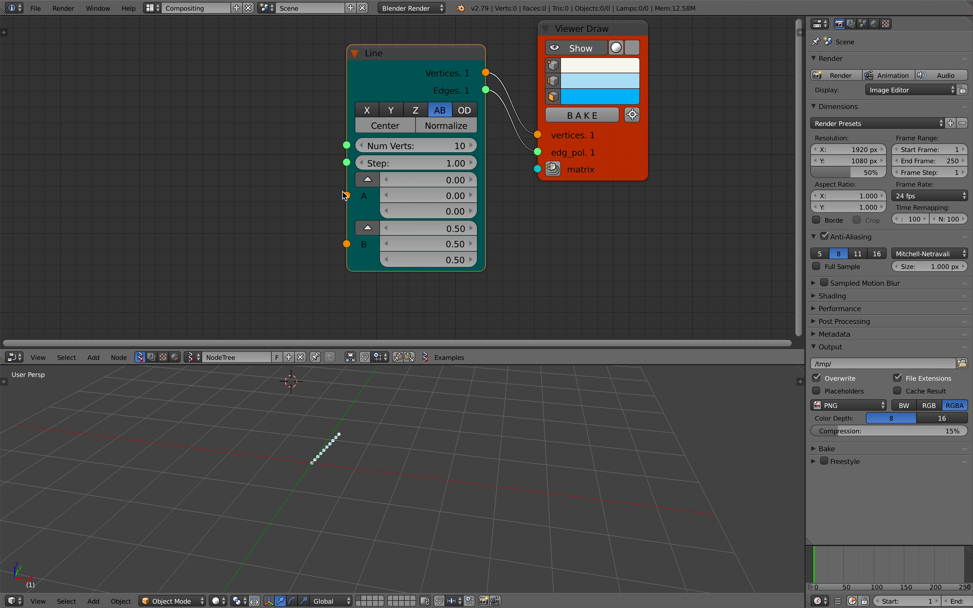
mouse_move(260, 155)
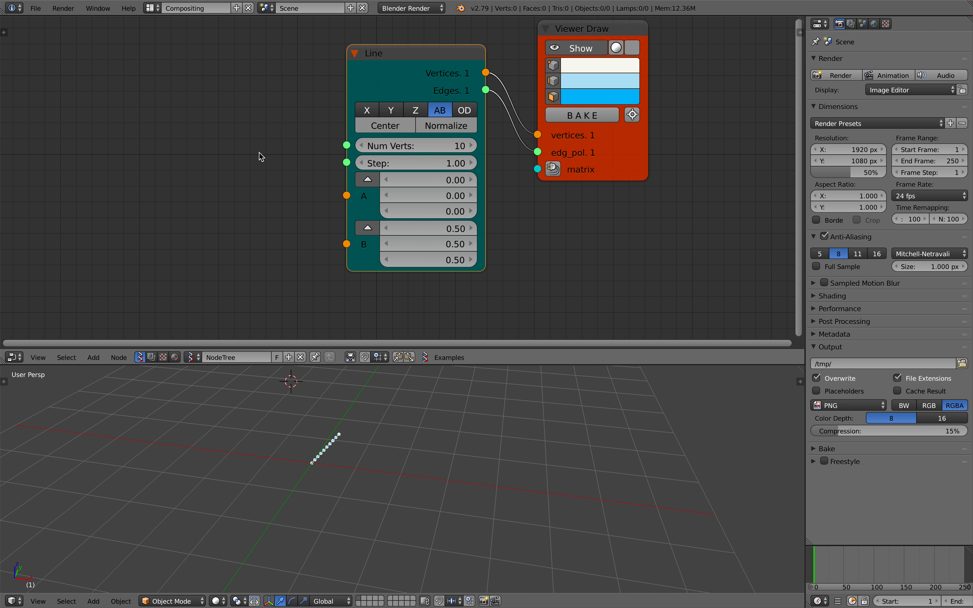
mouse_move(303, 172)
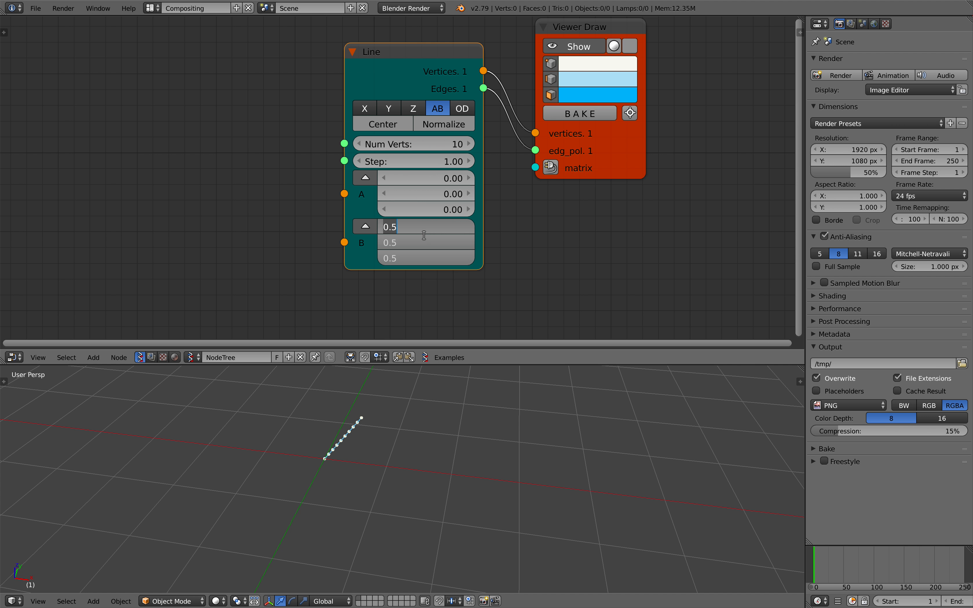
mouse_move(512, 222)
type("0")
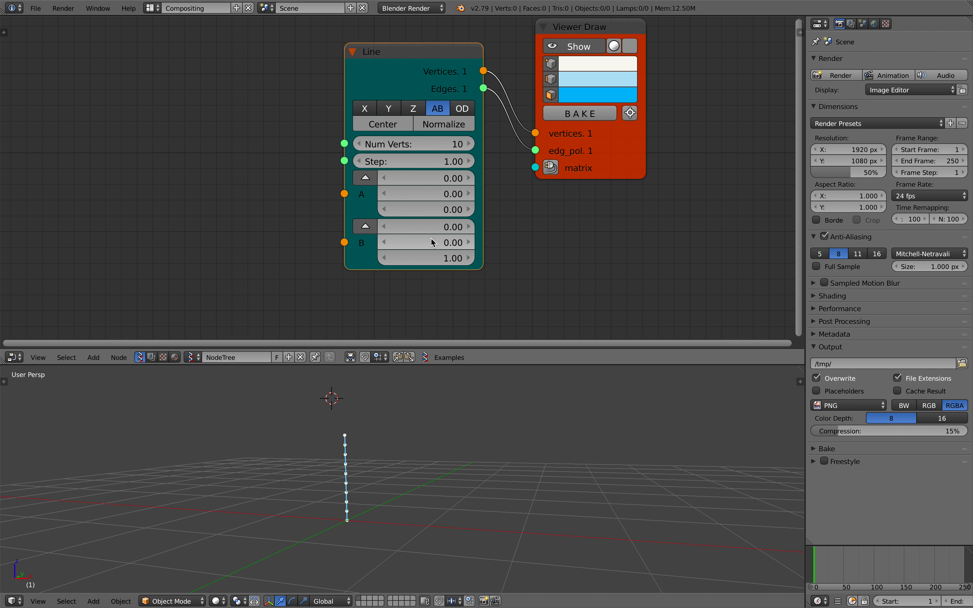
Drag the Line node's A and B coordinate fields to new values, tilting the line
left_click_drag(403, 242, 447, 243)
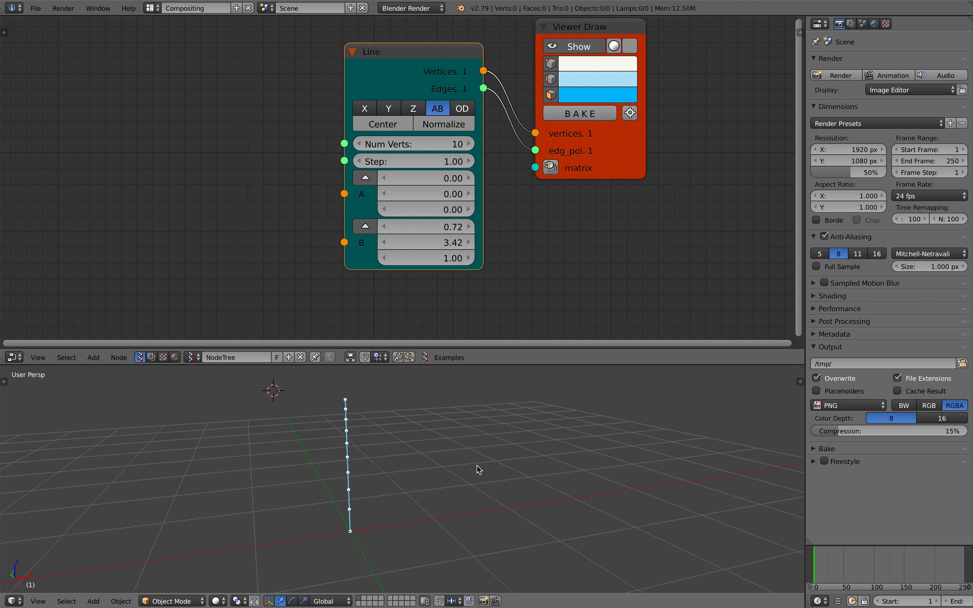
left_click_drag(403, 226, 452, 226)
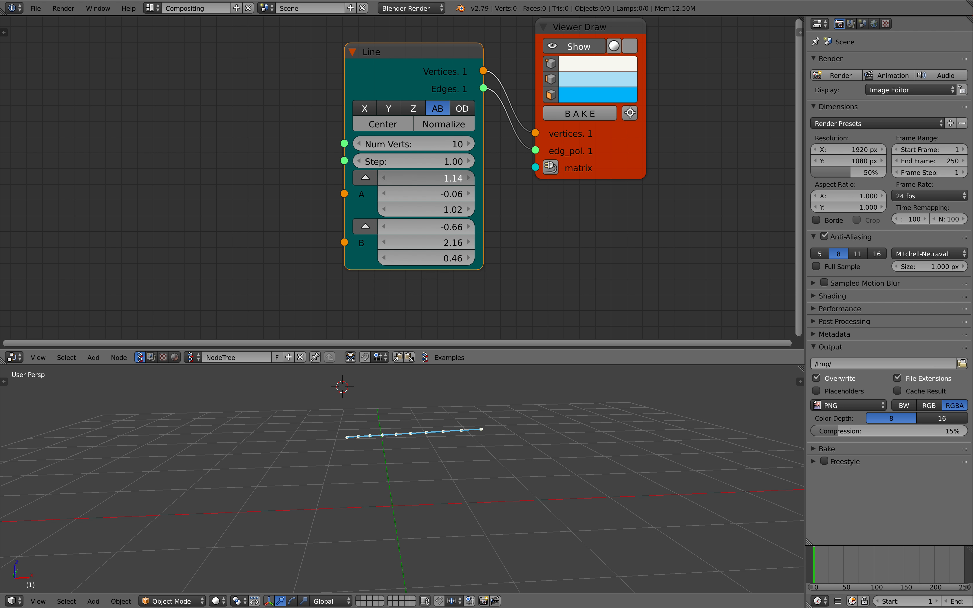
left_click_drag(425, 242, 453, 242)
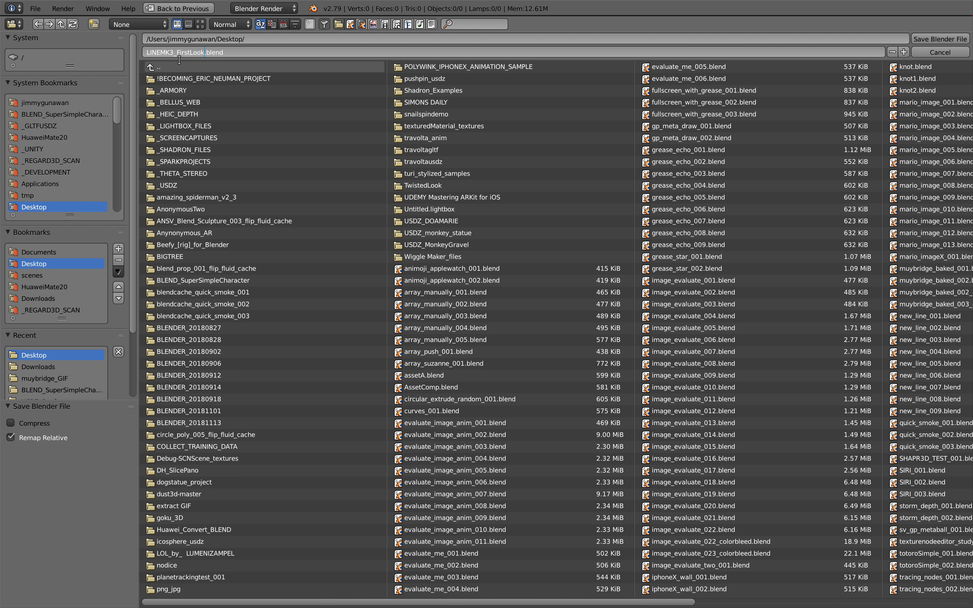
Save the file to the Desktop as LINEMK3_FirstLook.blend
left_click(938, 52)
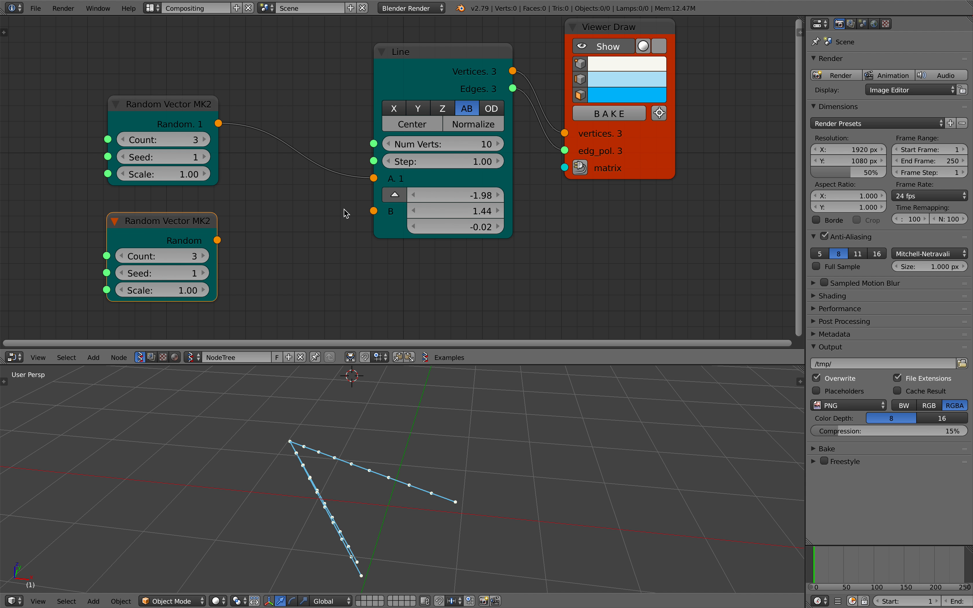
Change the Random Vector seed and raise its Count to 66 lines from the origin
left_click_drag(457, 194, 468, 195)
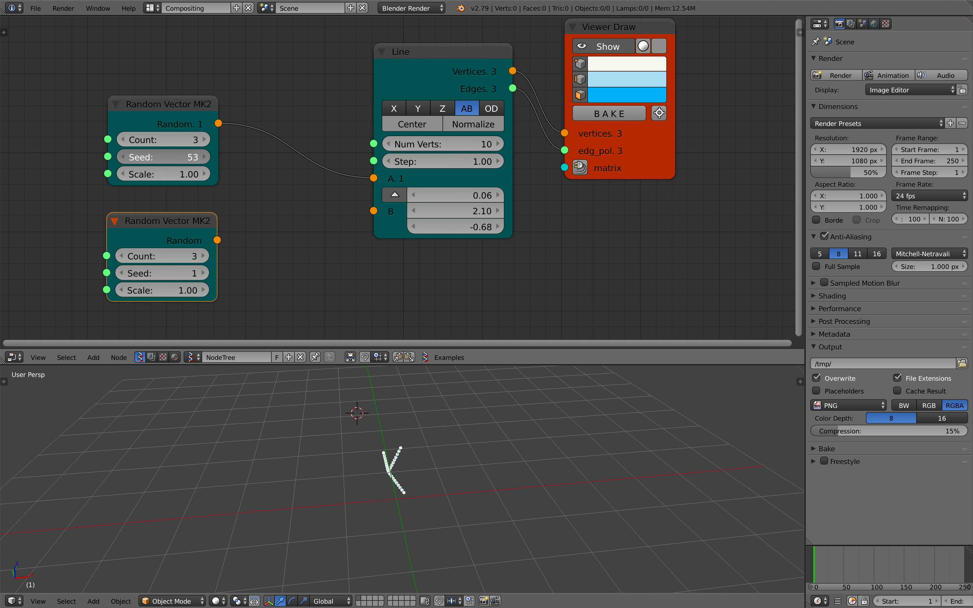
left_click(195, 138)
type("66")
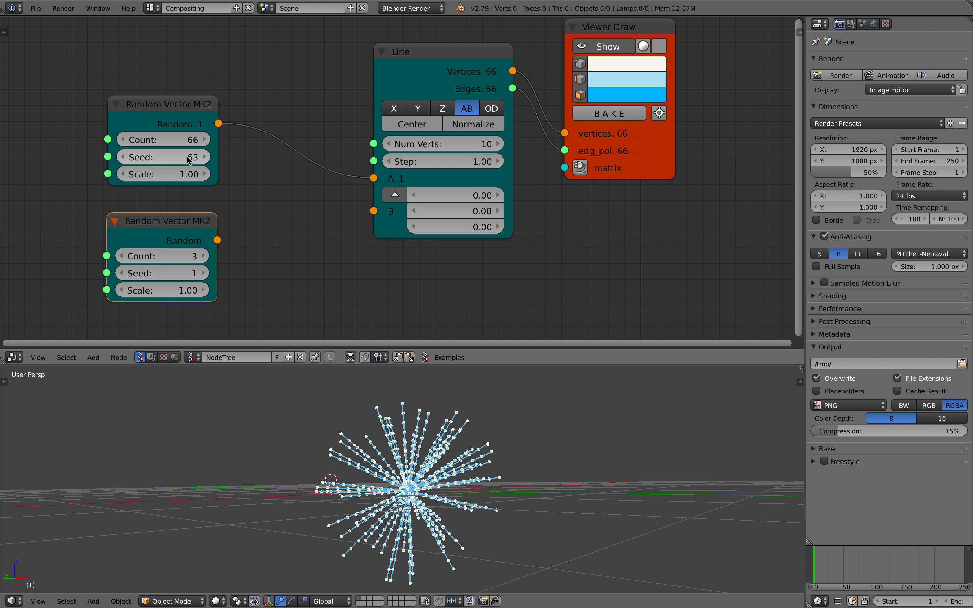
Raise the Random Vector Scale to 1.54 to widen the burst, then search 'ran' for a node
left_click(163, 173)
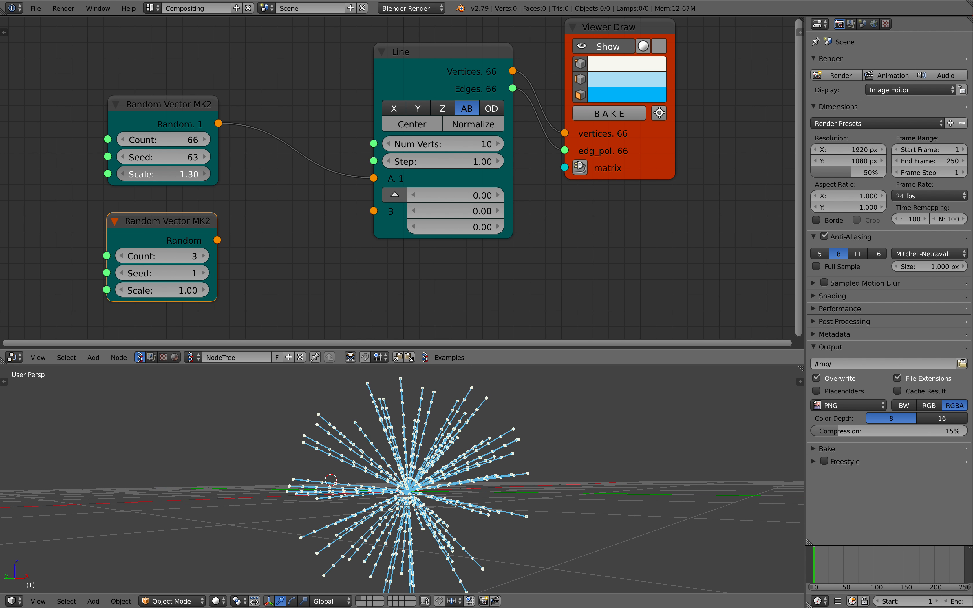
left_click_drag(163, 174, 258, 166)
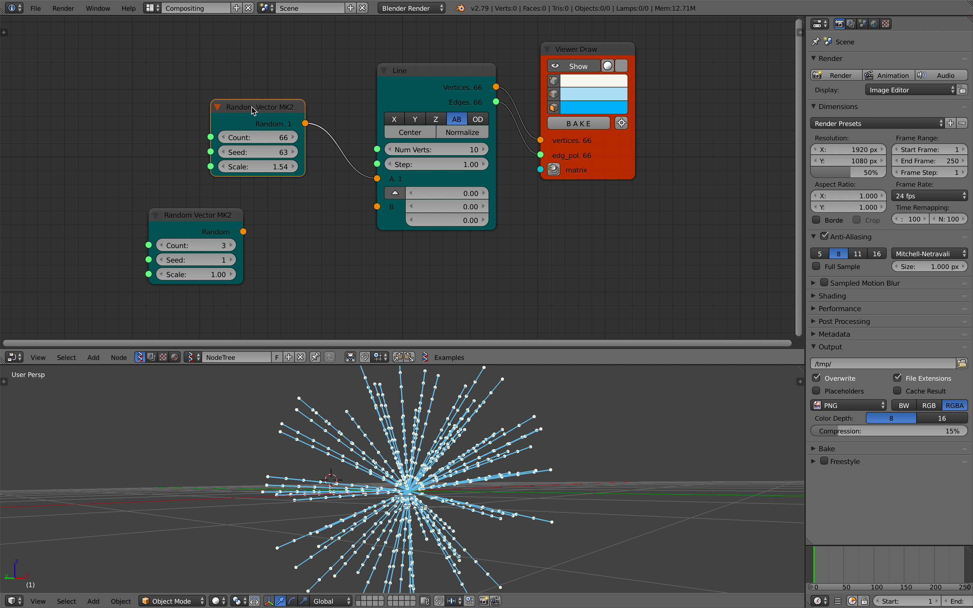
type("ran")
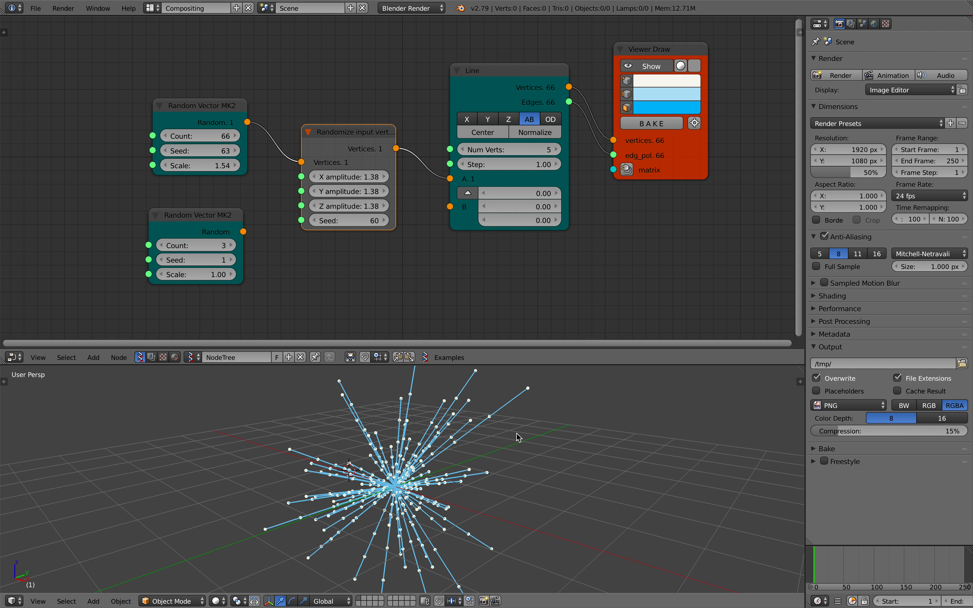
mouse_move(515, 437)
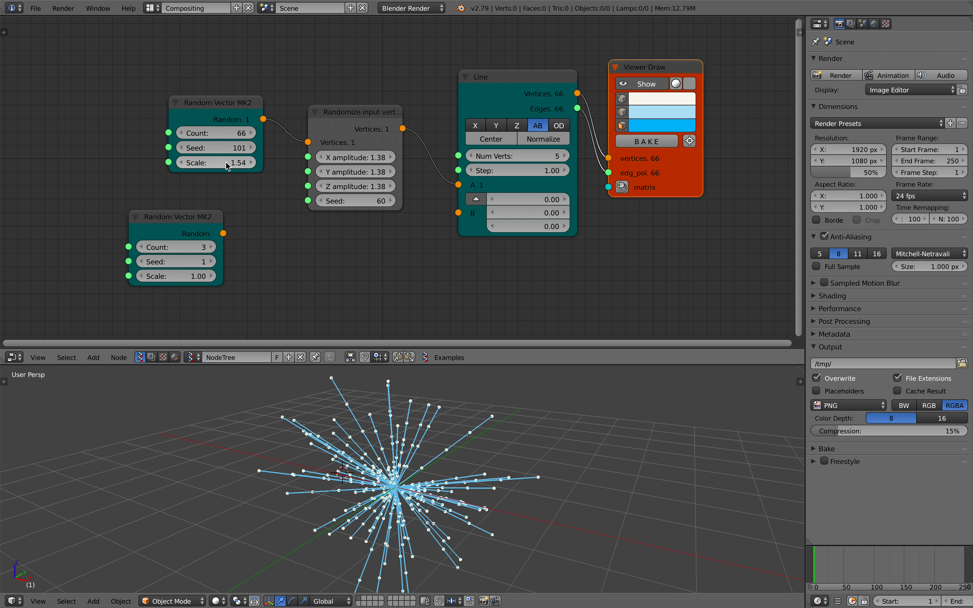
Adjust the random vector settings to vary the jittered five-vertex burst
left_click_drag(235, 162, 215, 162)
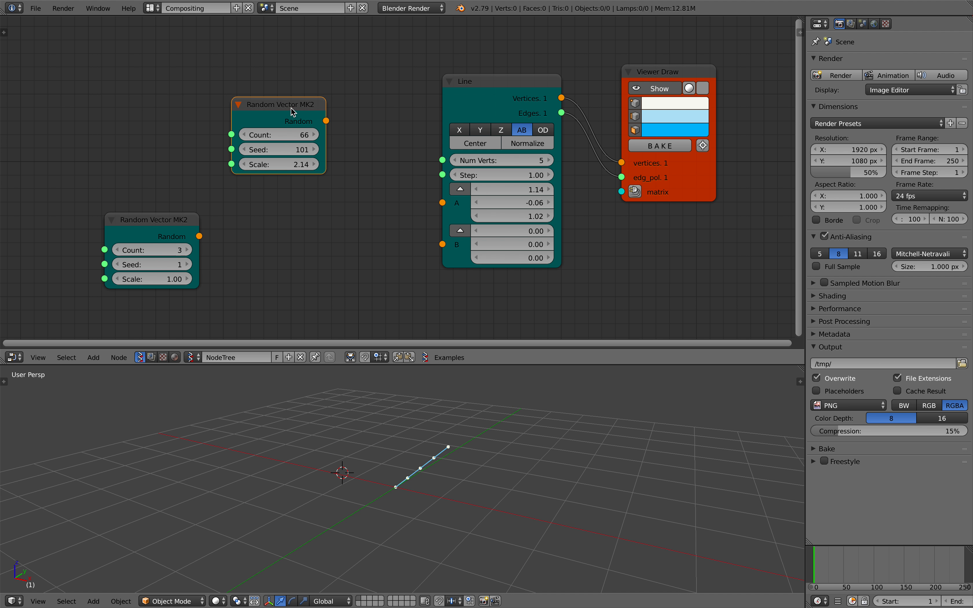
Try linking the random vectors into the Line's A point before removing the extra node
left_click_drag(324, 121, 441, 202)
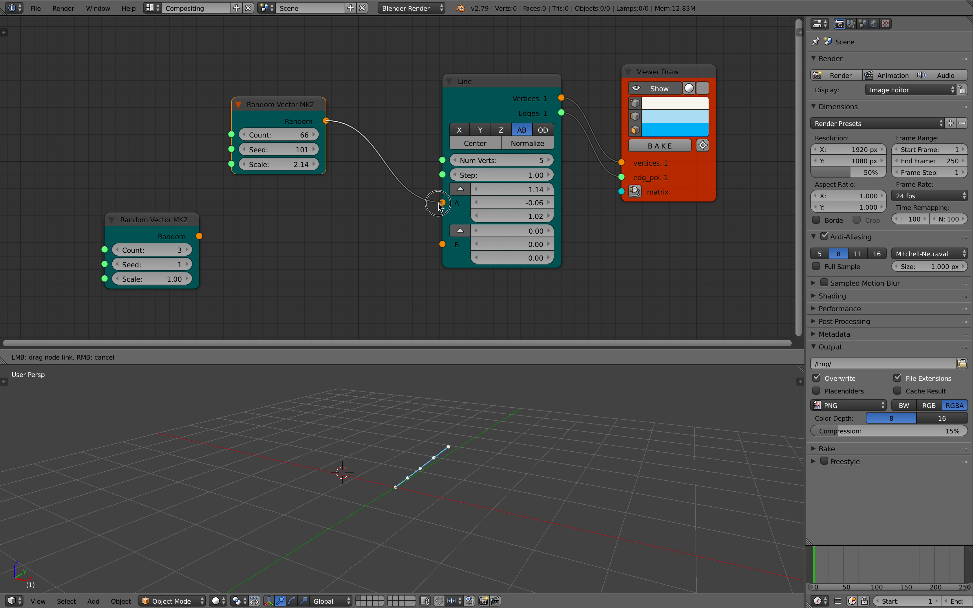
left_click(441, 203)
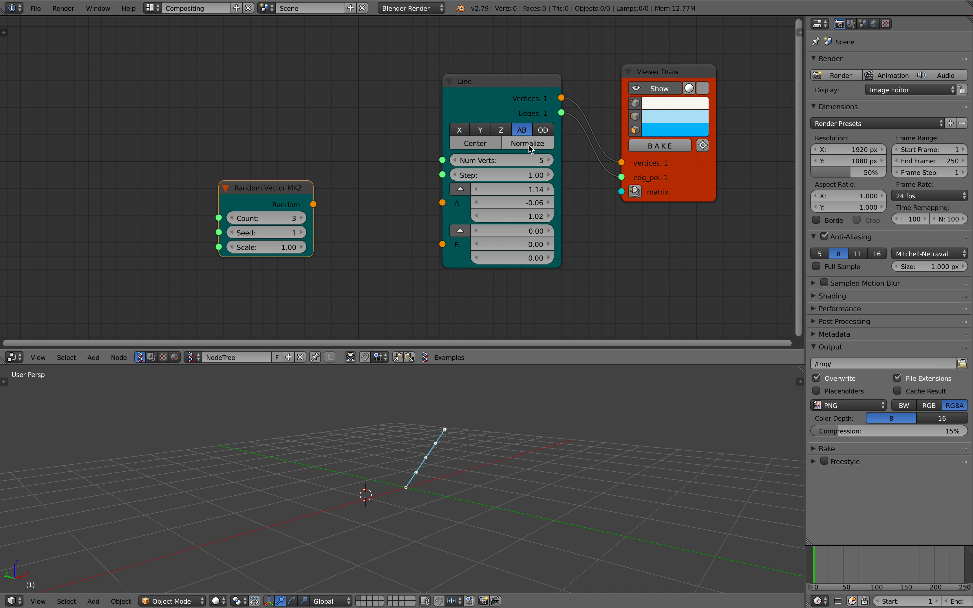
Set the Line node to OD mode with direction -1.22, -2.18, 0.28, toggling modes to compare
left_click_drag(502, 81, 475, 86)
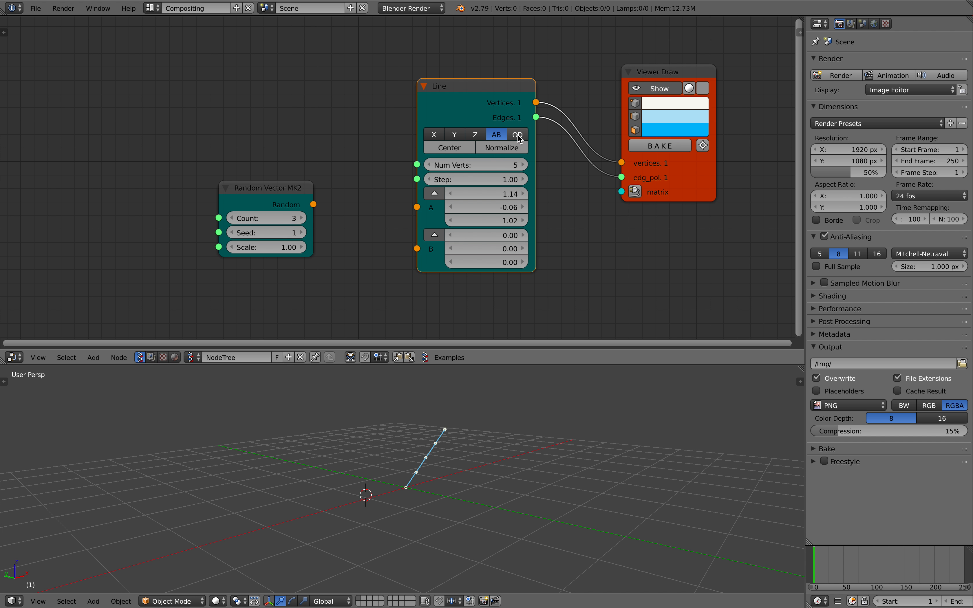
left_click(517, 133)
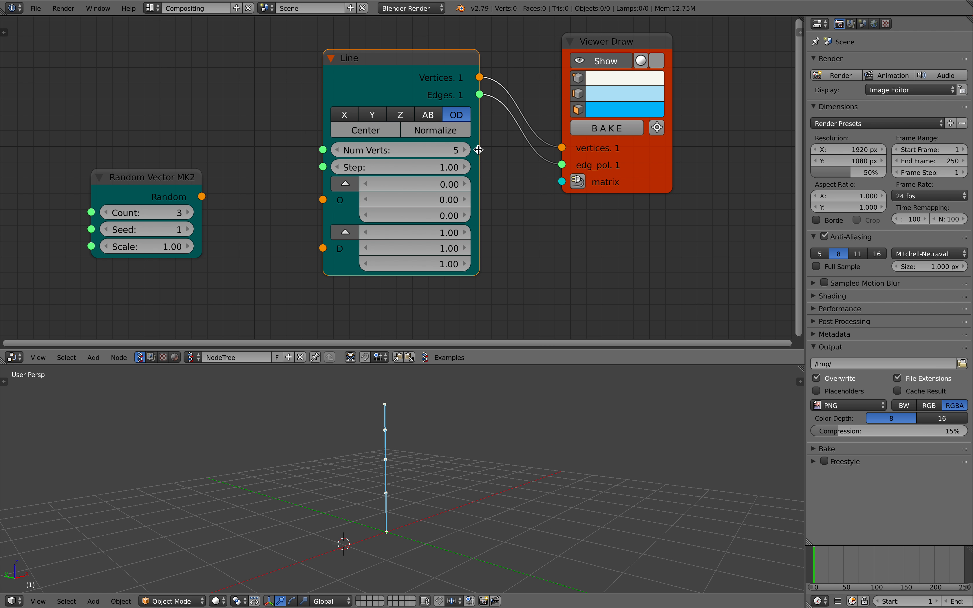
left_click_drag(398, 58, 428, 60)
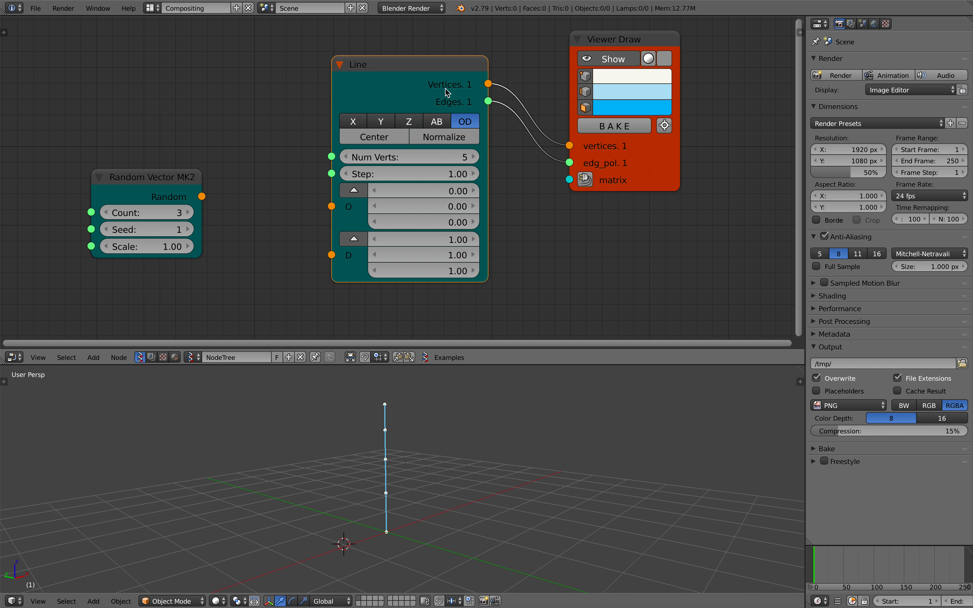
mouse_move(448, 269)
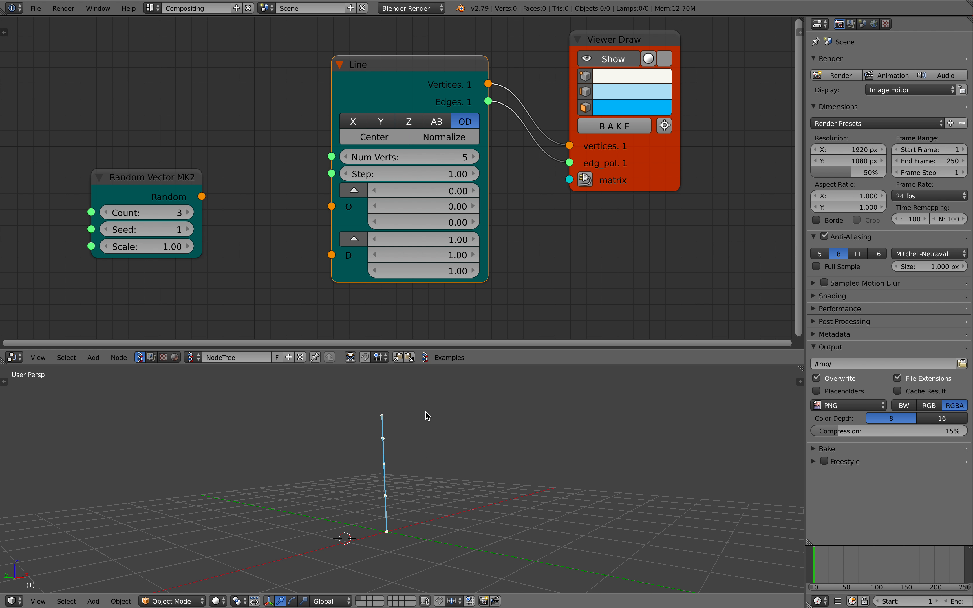
left_click(437, 121)
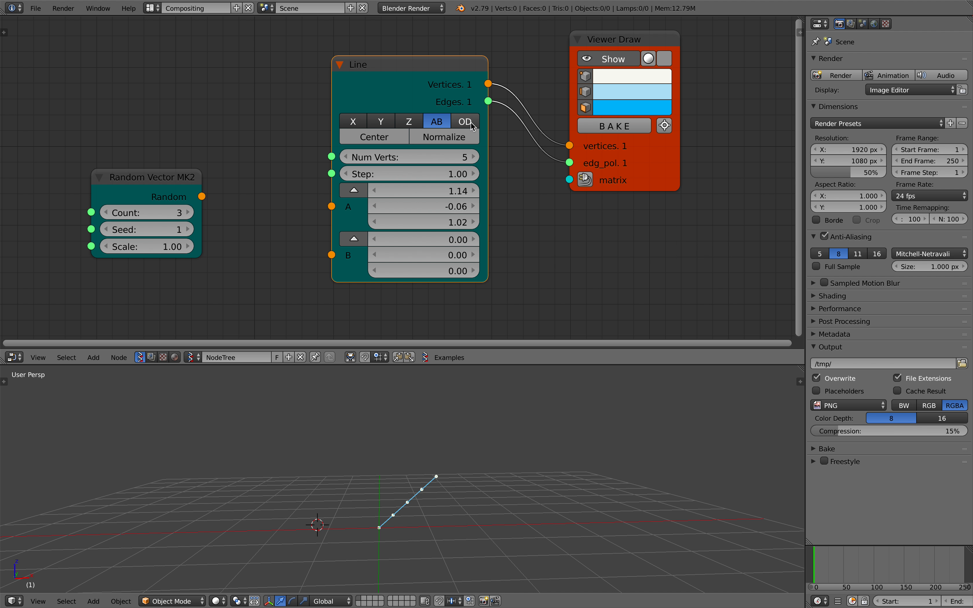
left_click(464, 121)
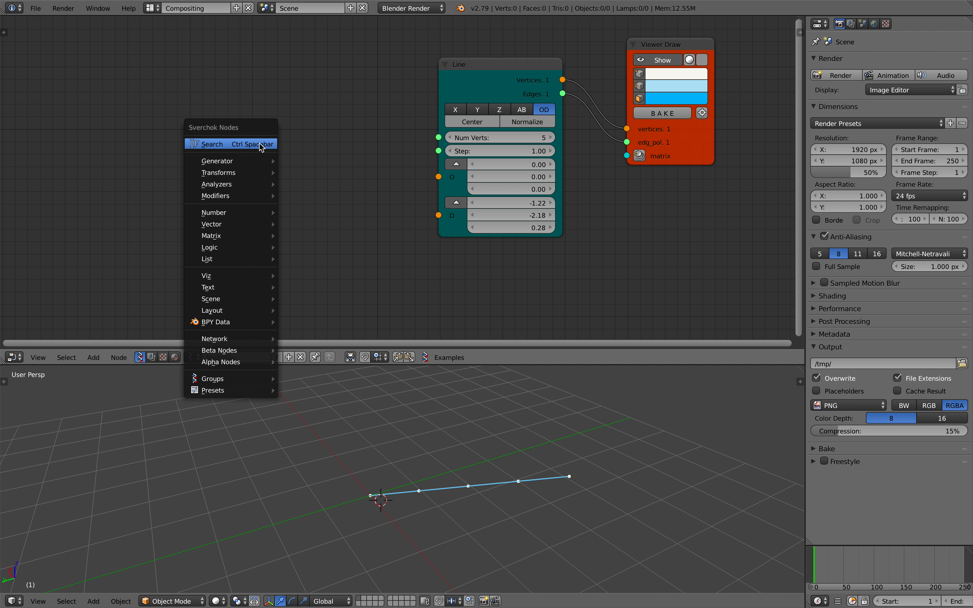
Add a Plane MK2 node wired into a new Viewer Draw and save the file over the existing one
left_click(211, 144)
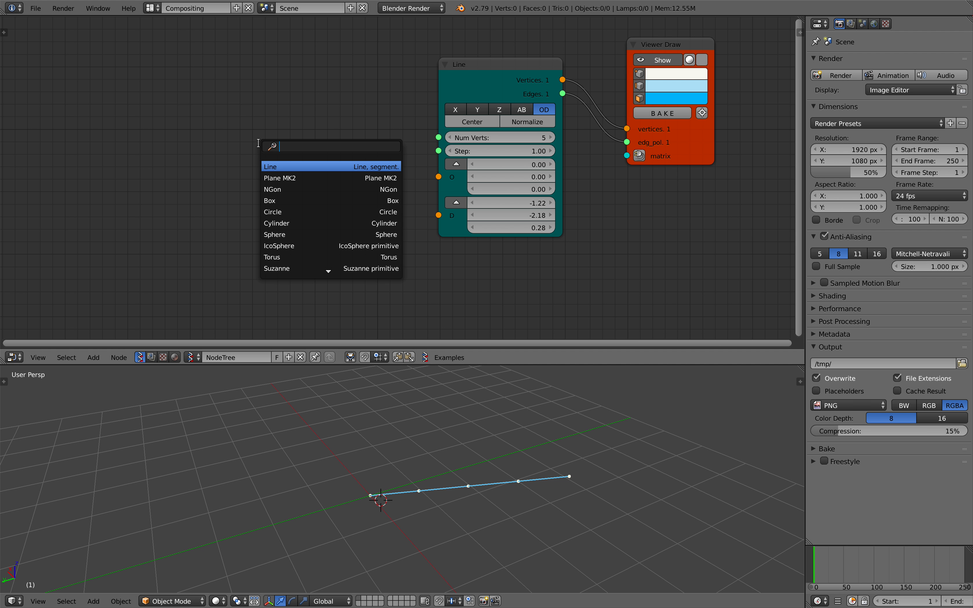
left_click(279, 179)
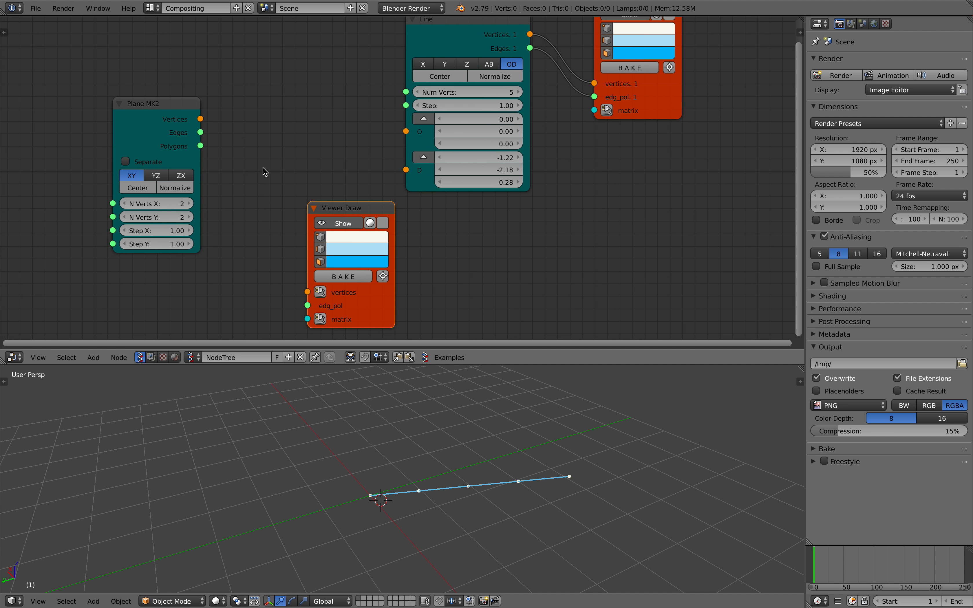
left_click_drag(200, 119, 306, 292)
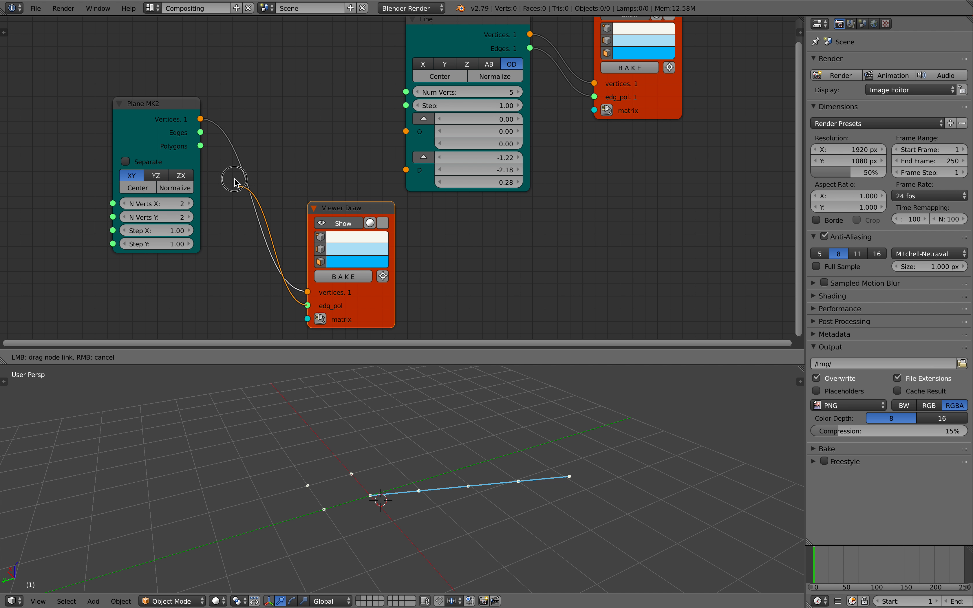
key("ctrl+s")
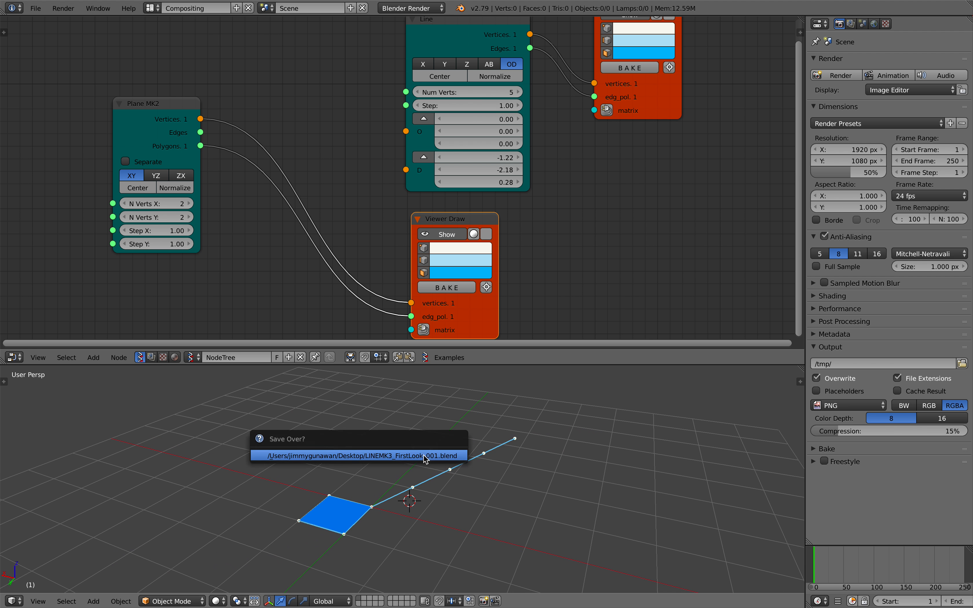
left_click(359, 454)
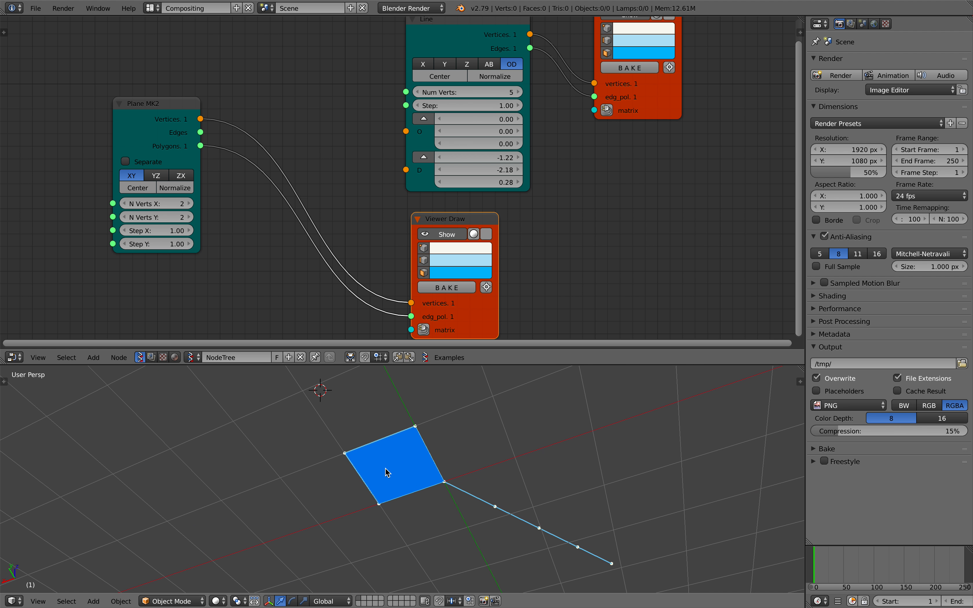
Orbit the 3D view to inspect the new square plane at the line's origin
left_click_drag(384, 471, 382, 506)
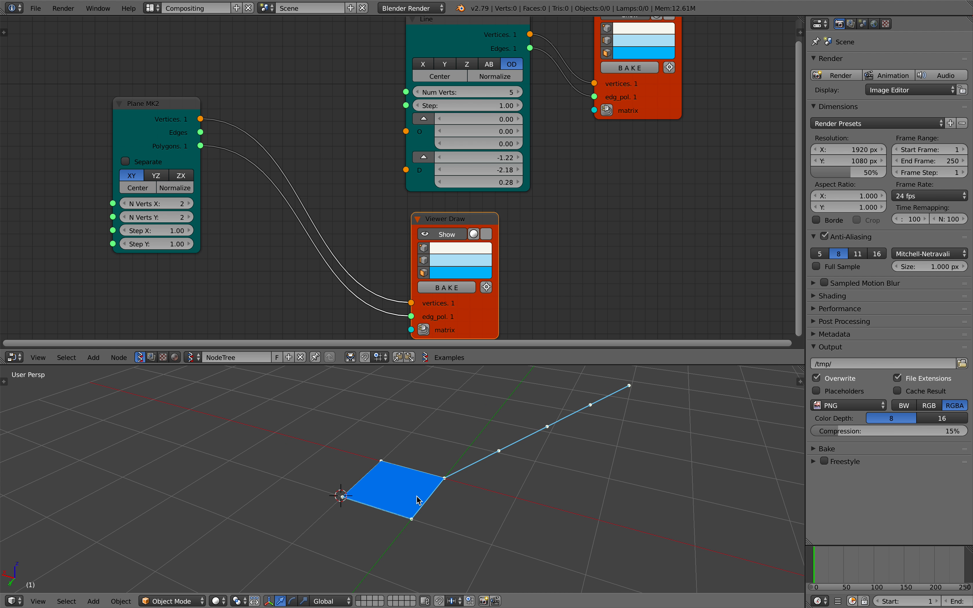
mouse_move(423, 471)
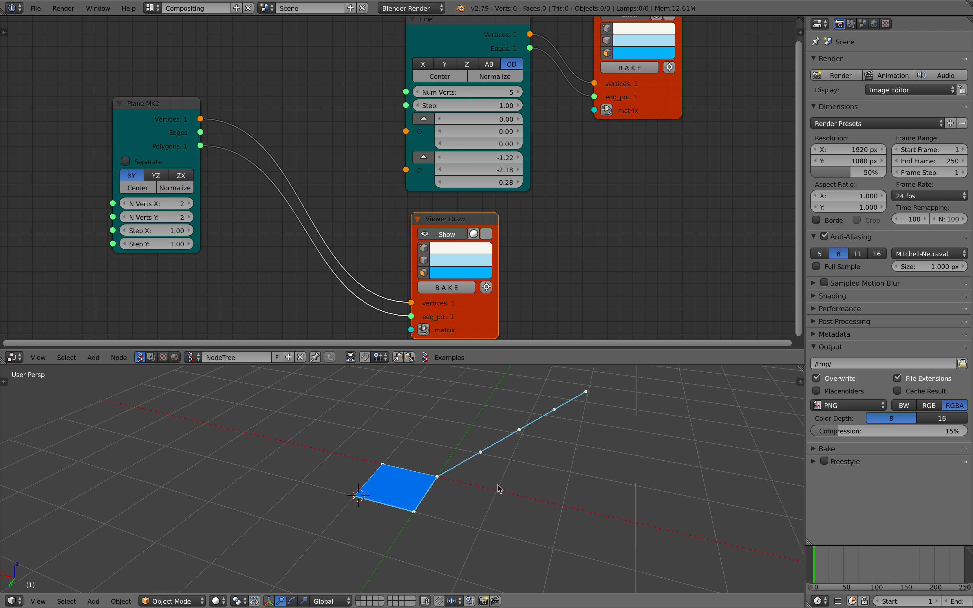
left_click_drag(452, 218, 503, 201)
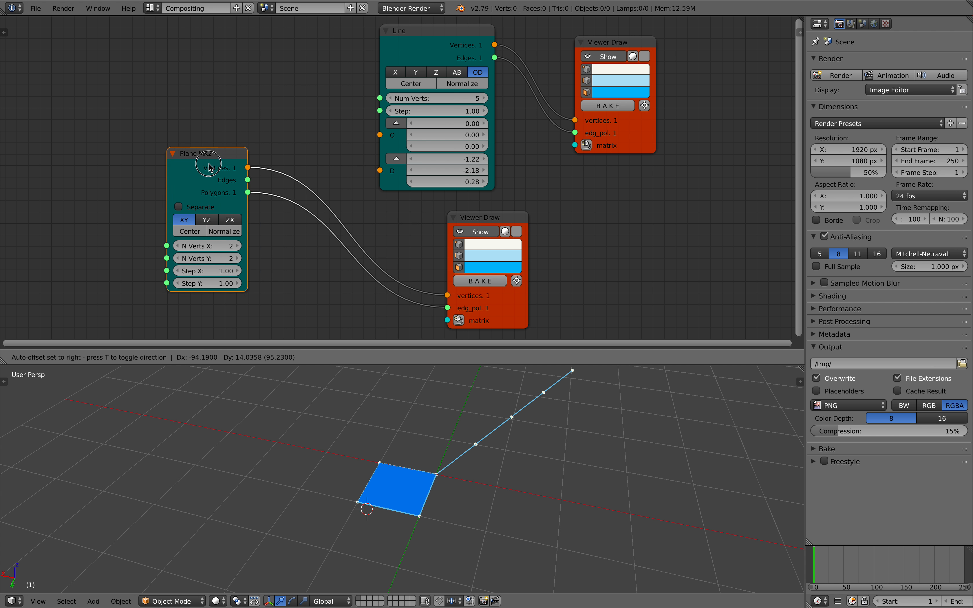
Add Calculate normals and Centers polygons nodes so the plane's face normals and centres drive the Line
type("nor")
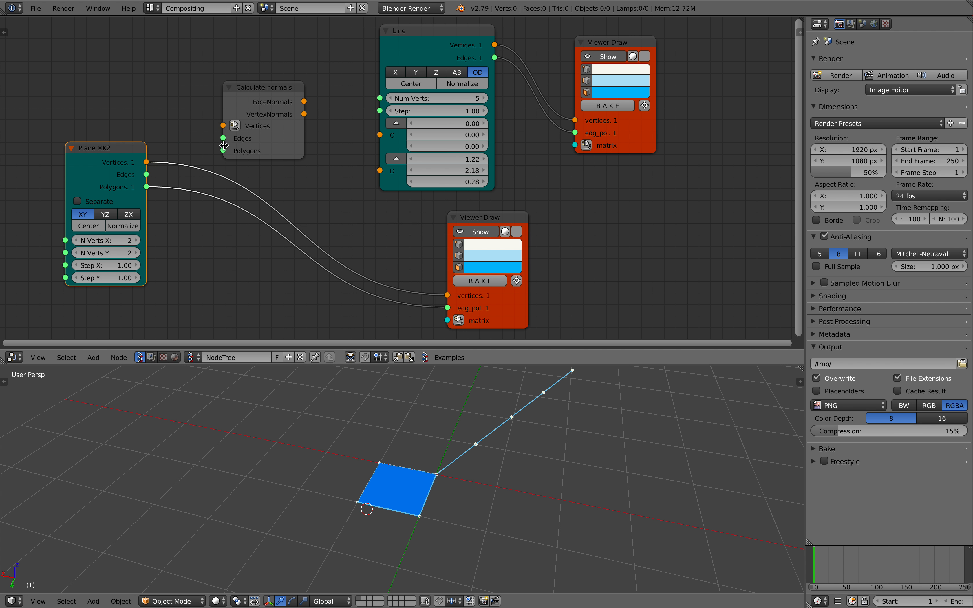
left_click_drag(145, 163, 223, 125)
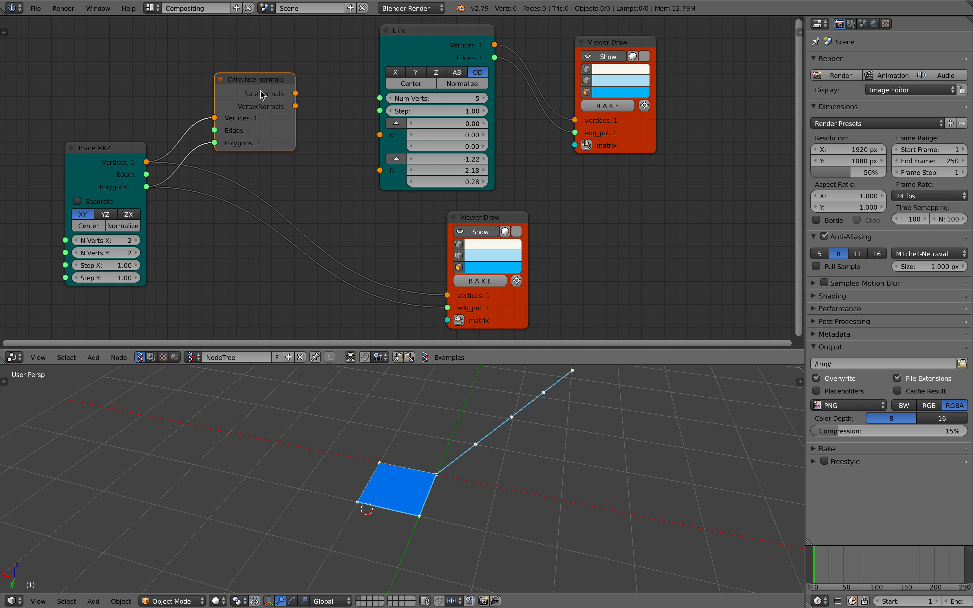
mouse_move(296, 98)
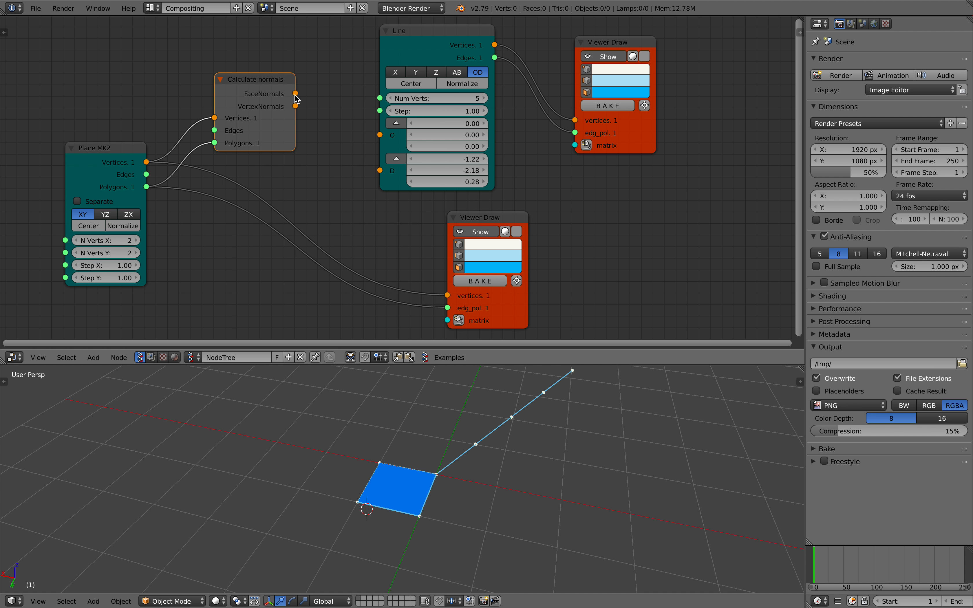
left_click_drag(294, 94, 365, 160)
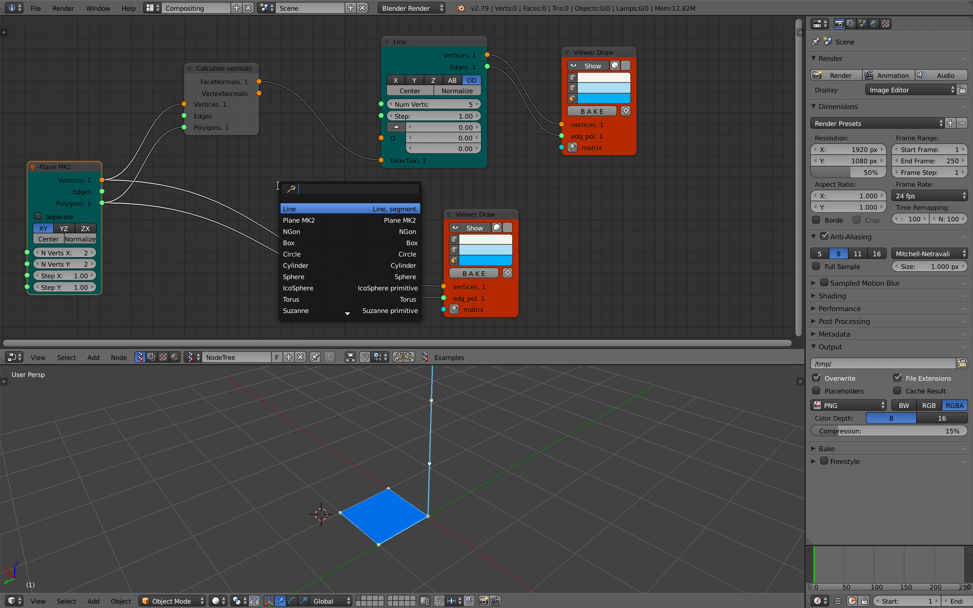
type("cent")
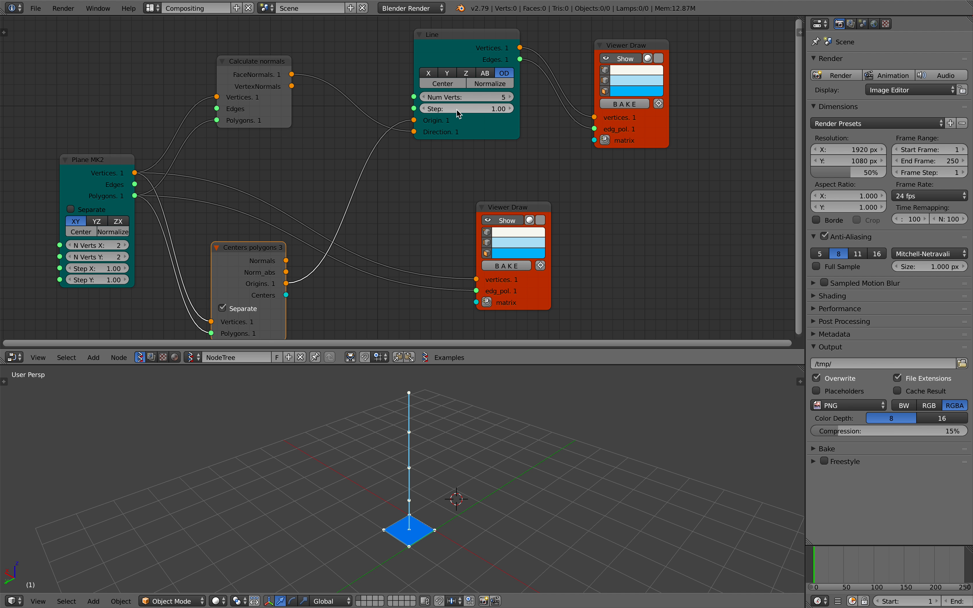
Reduce the Line step to 0.82 and link the Centers polygons Normals output to the Line direction
left_click_drag(469, 108, 456, 109)
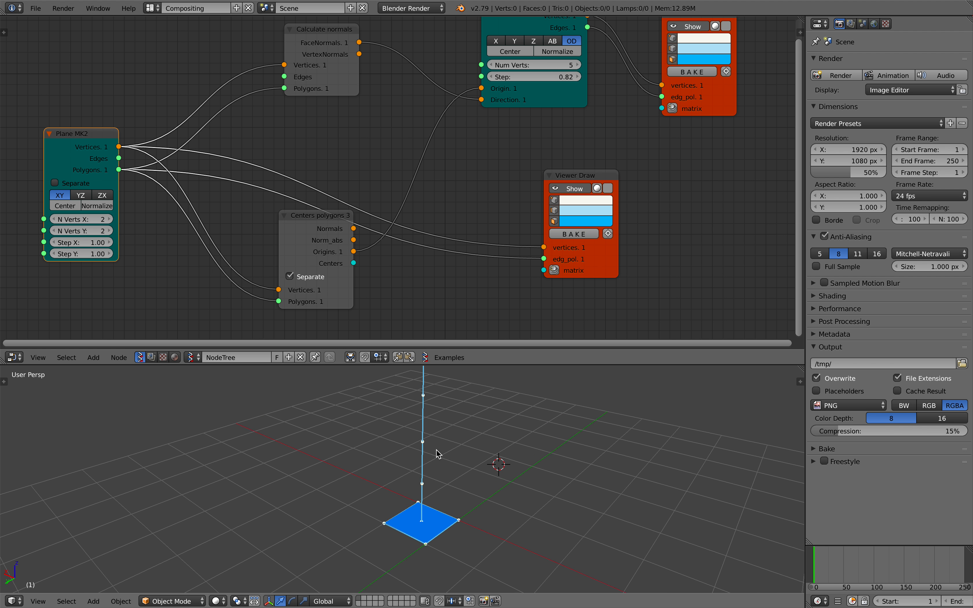
left_click_drag(80, 134, 46, 134)
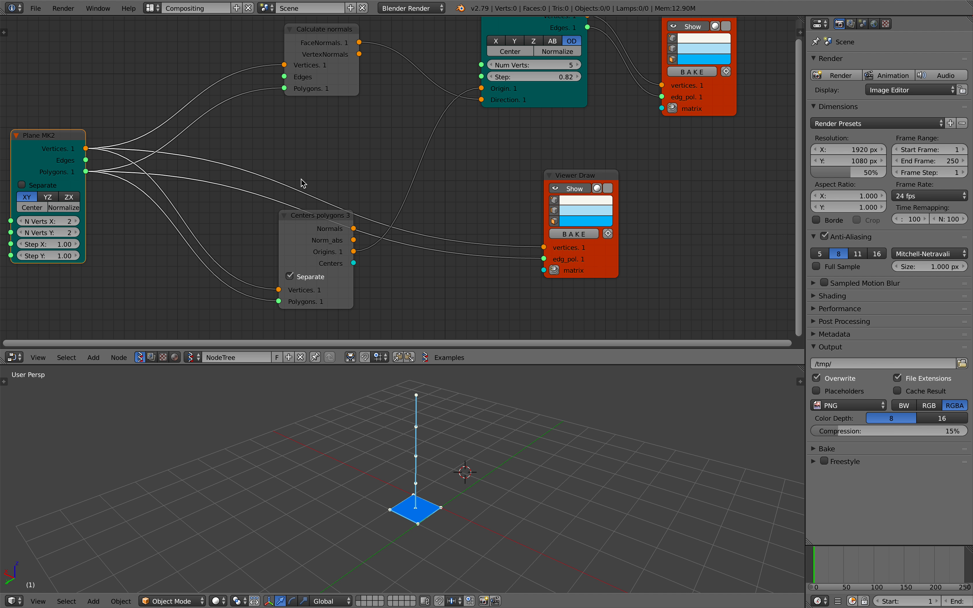
left_click_drag(316, 215, 295, 233)
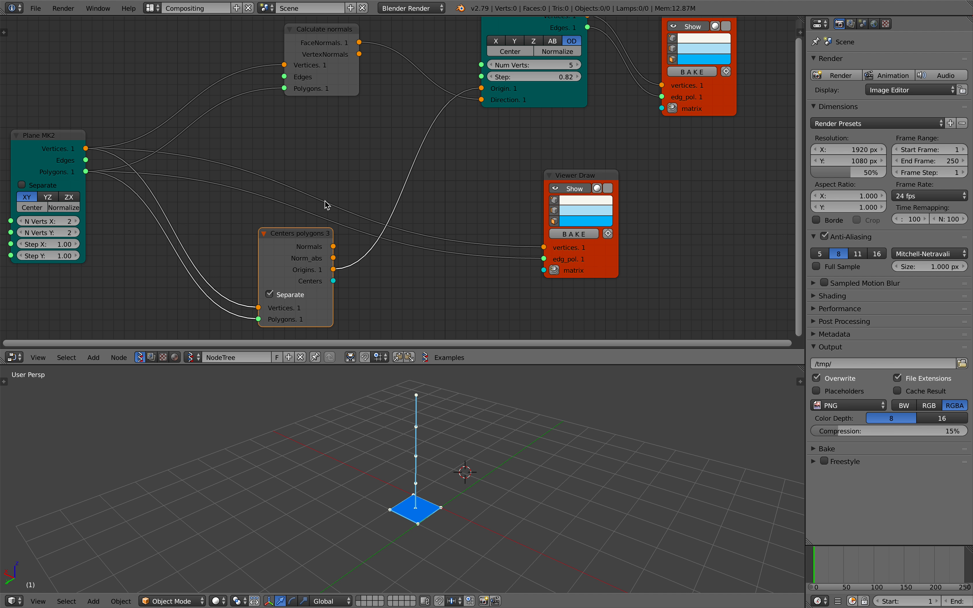
mouse_move(338, 249)
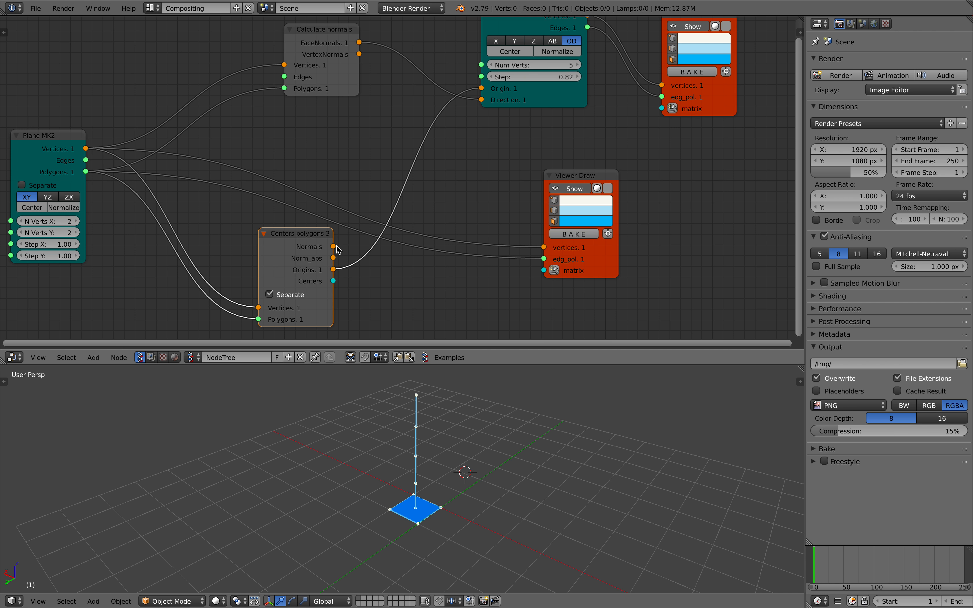
left_click_drag(333, 269, 458, 99)
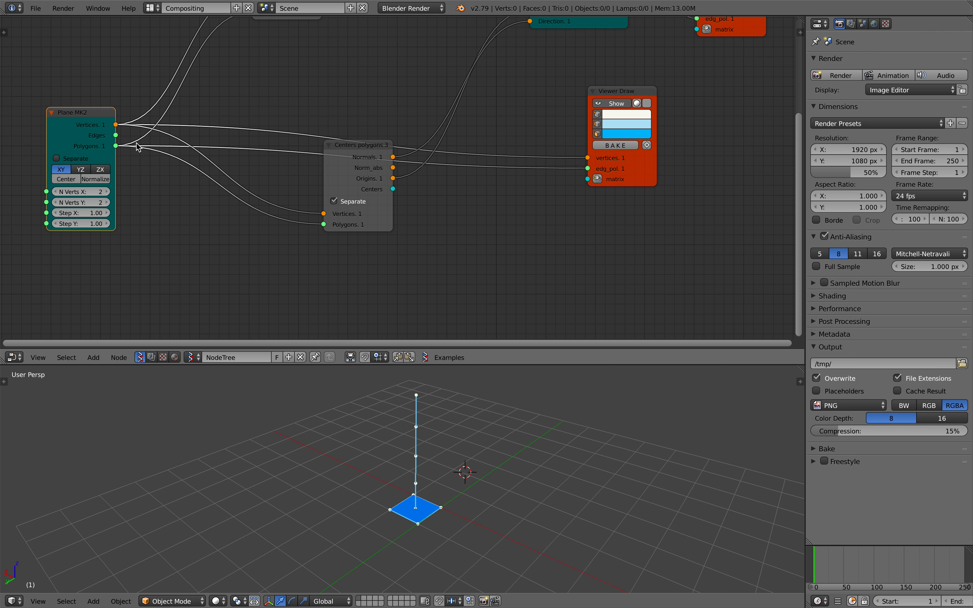
Insert a Rotation node after Plane MK2 and set the Line step to 0.35
type("rota")
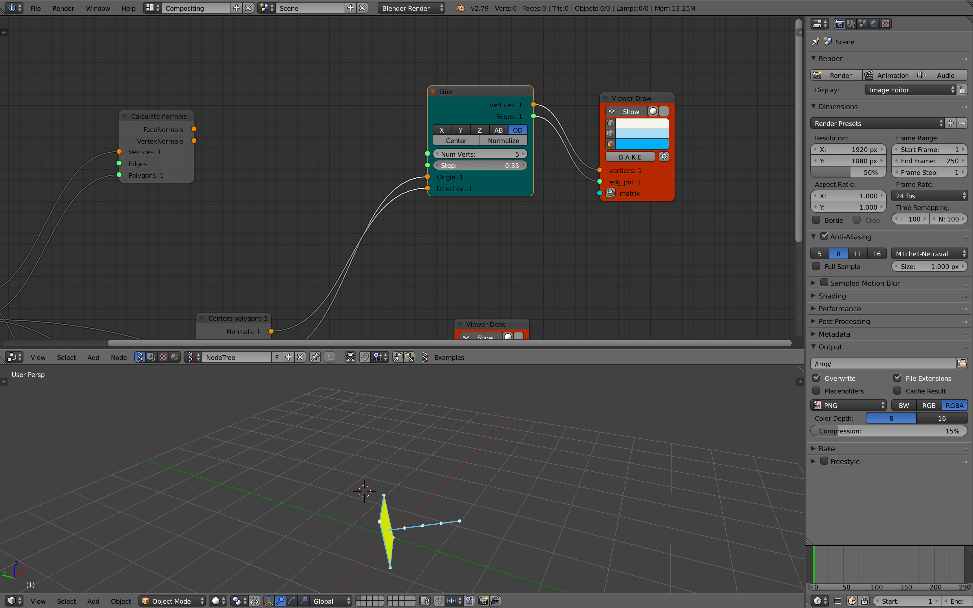
left_click_drag(478, 165, 490, 165)
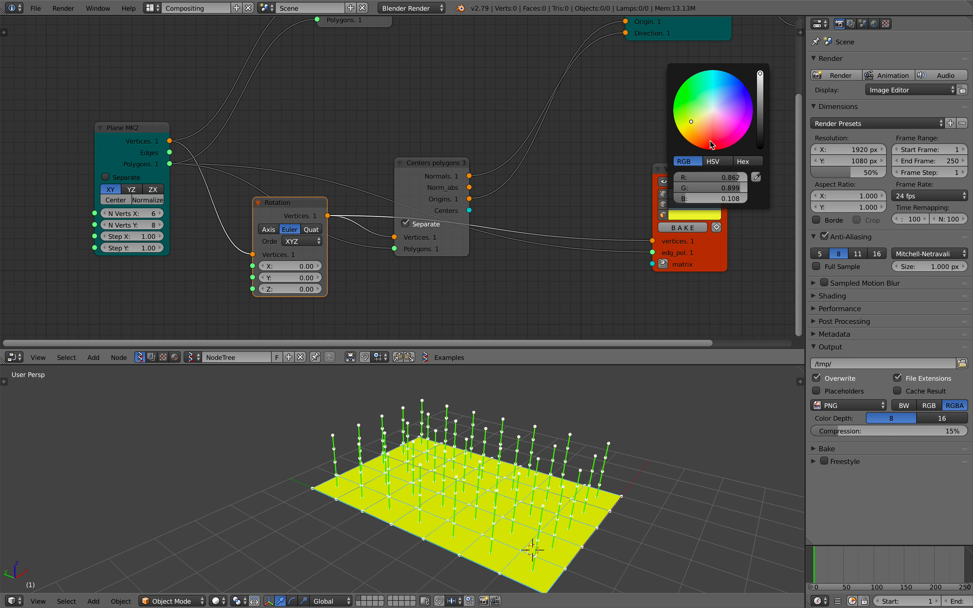
Colour the Viewer Draw polygons pale blue and spread the nodes apart
left_click(722, 102)
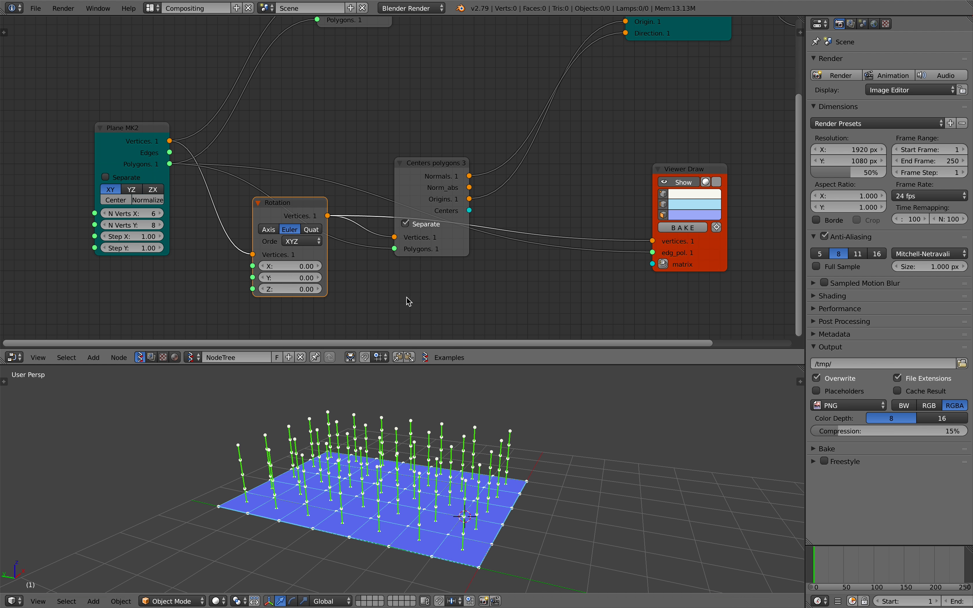
left_click_drag(130, 129, 63, 124)
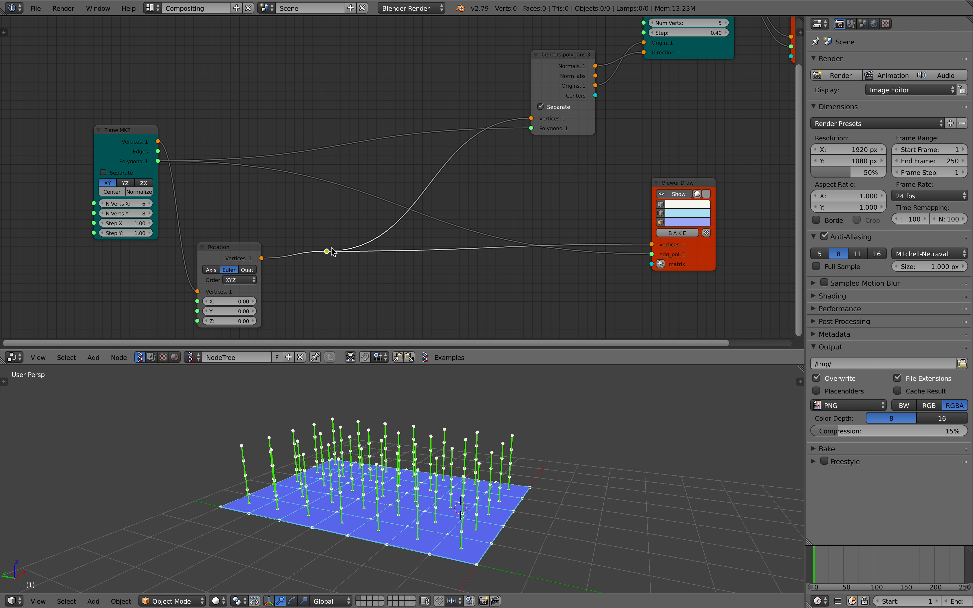
mouse_move(323, 199)
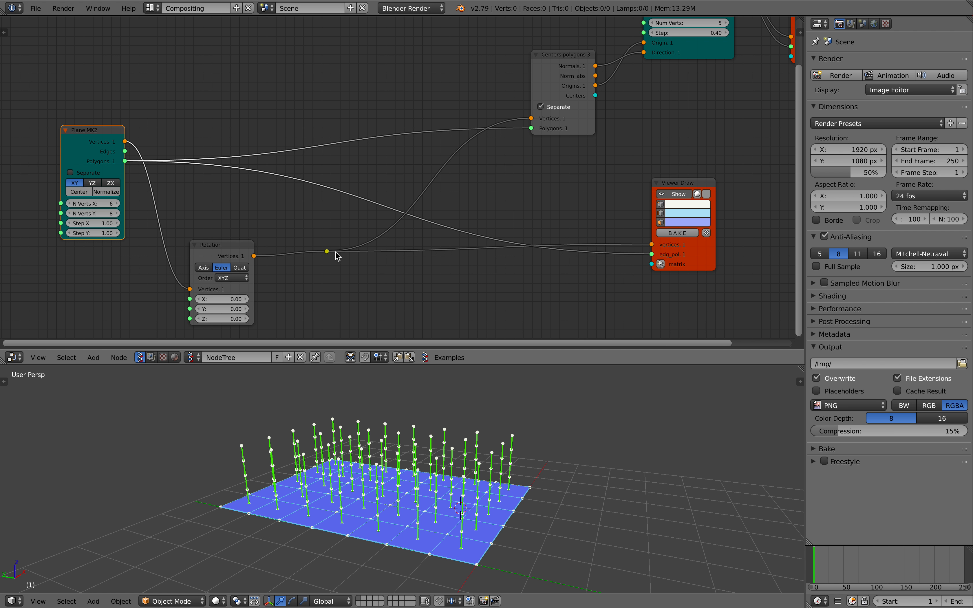
Insert a Randomize Input Vertex node after Rotation with amplitudes 0.18, 0.12 and 0.24
type("random")
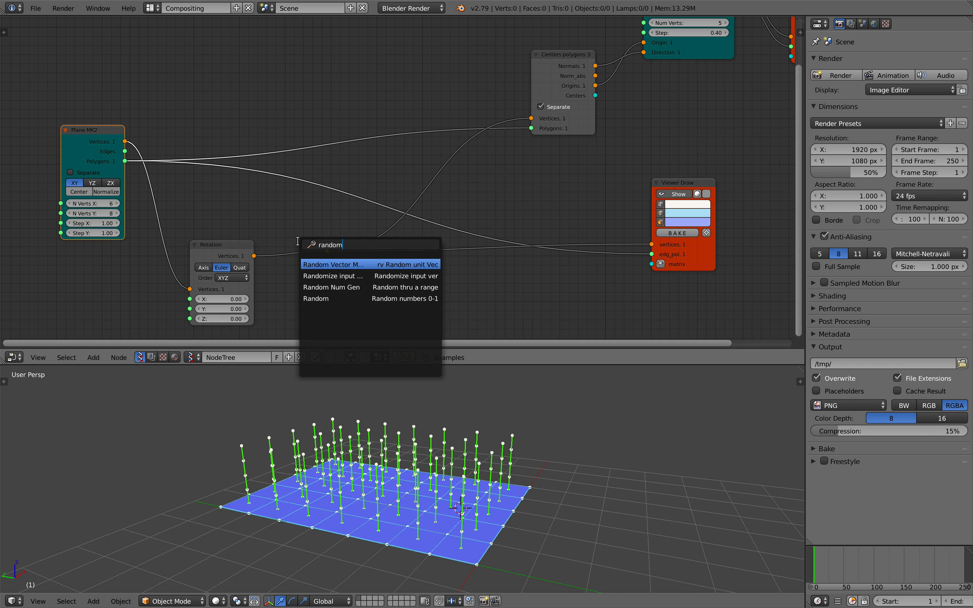
left_click(330, 275)
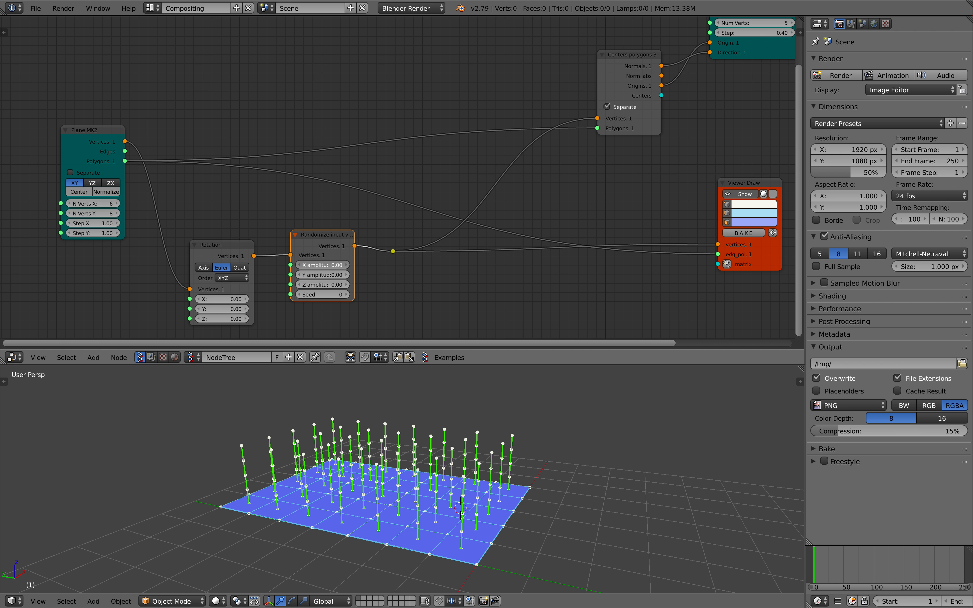
left_click(320, 274)
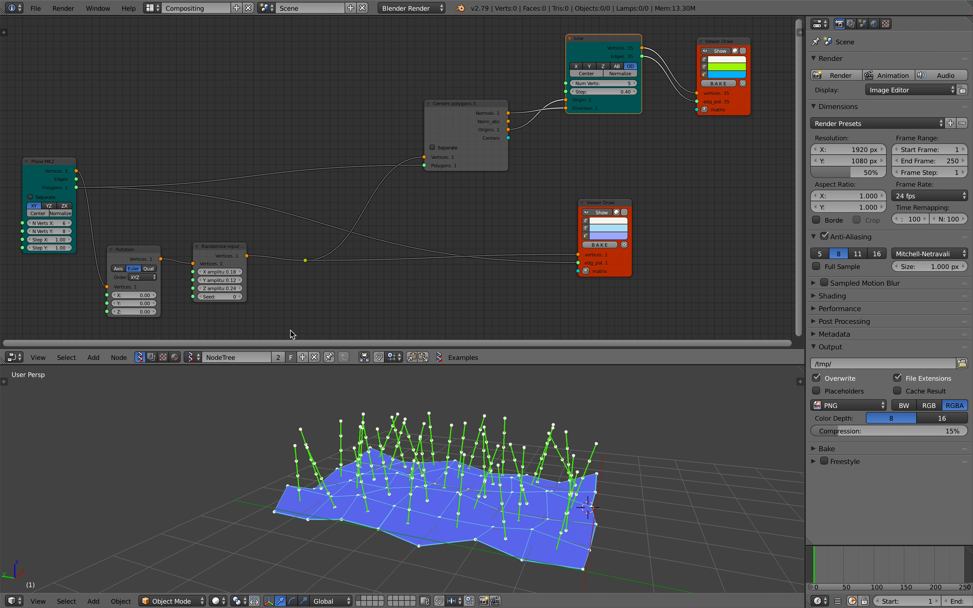
Add a Box node (size 1.00) and place it left of the tree above Plane MK2
scroll("down", 3)
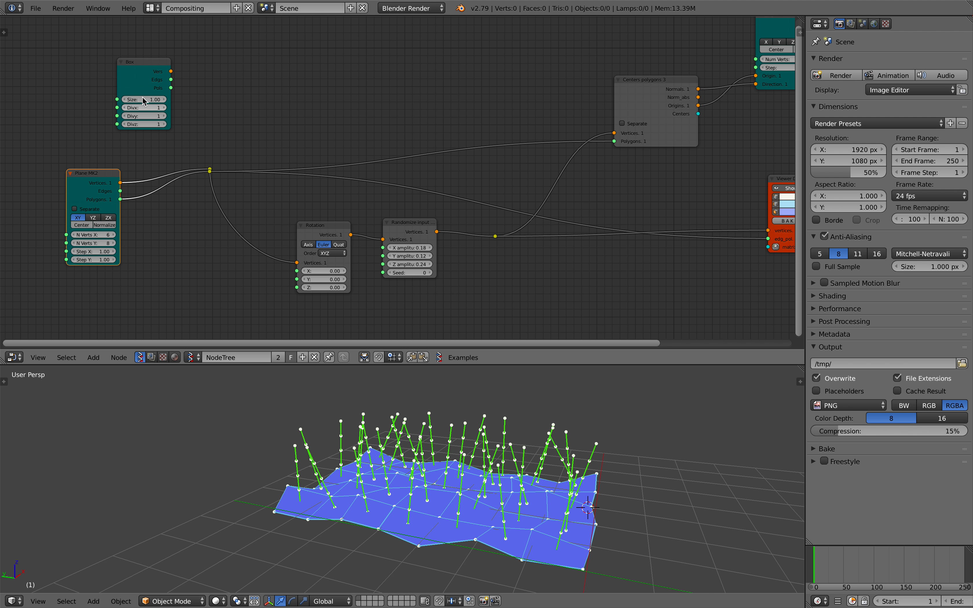
left_click_drag(142, 62, 102, 76)
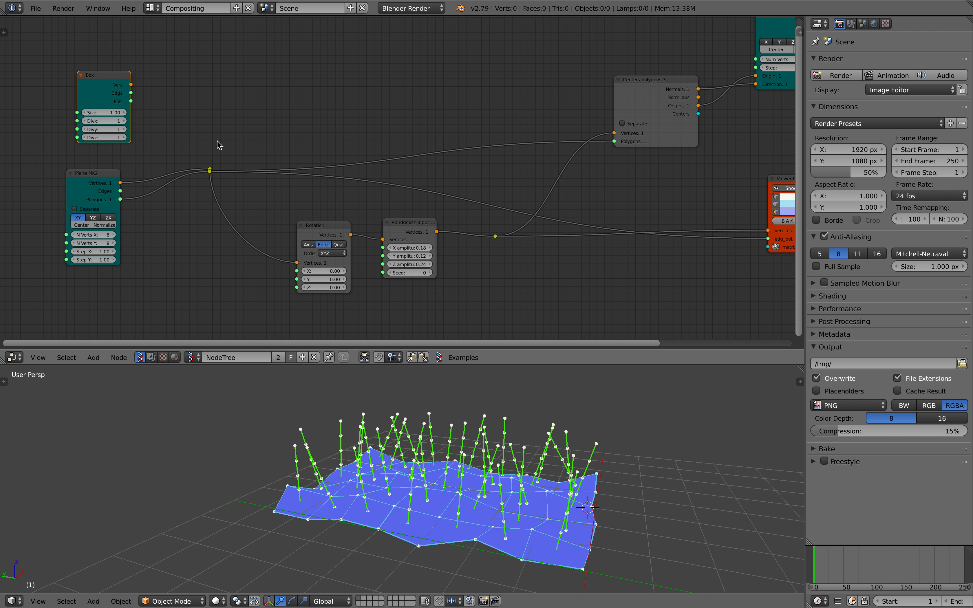
left_click(36, 8)
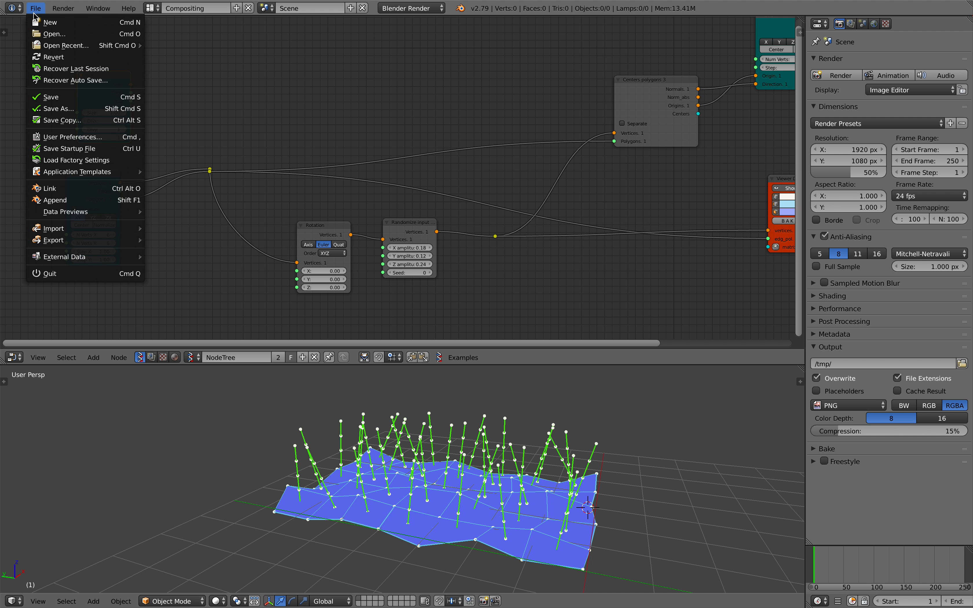
Set Noodle Curving to 0 in User Preferences > Themes > Node Editor so links draw straight
left_click(72, 137)
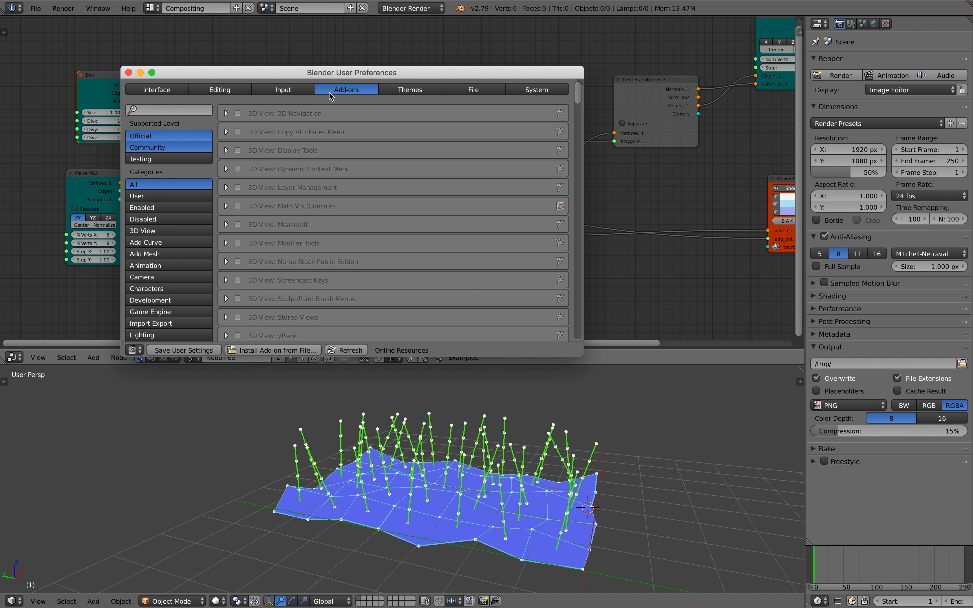
left_click(408, 89)
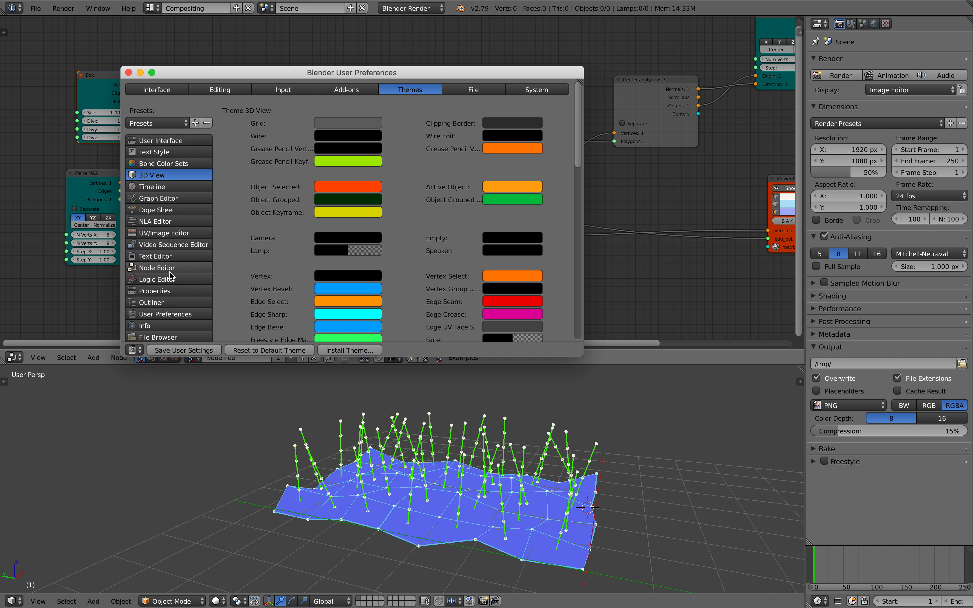
left_click(156, 267)
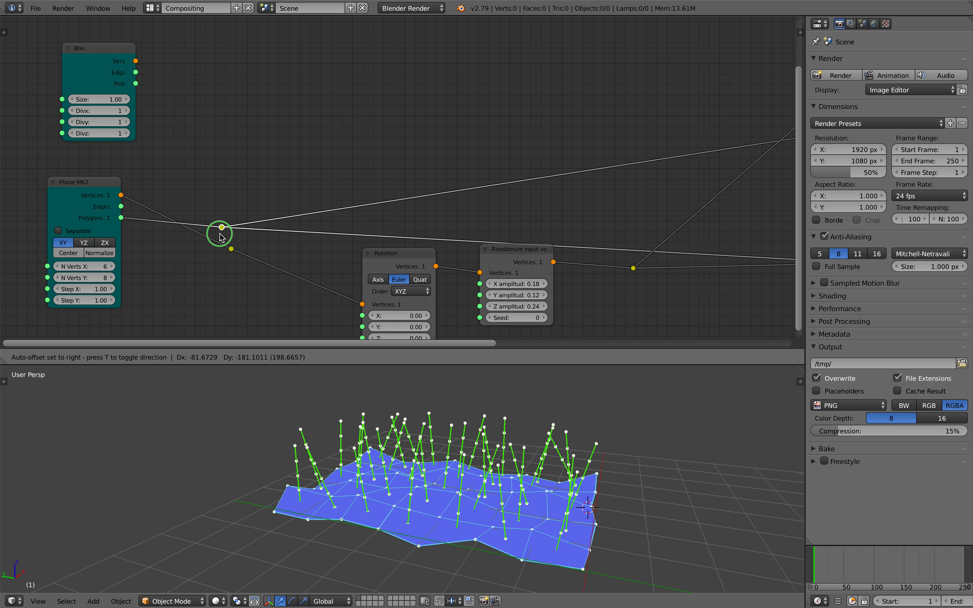
Move the reroute point and the Rotation and Randomize nodes upward to tidy the layout
left_click_drag(220, 226, 226, 130)
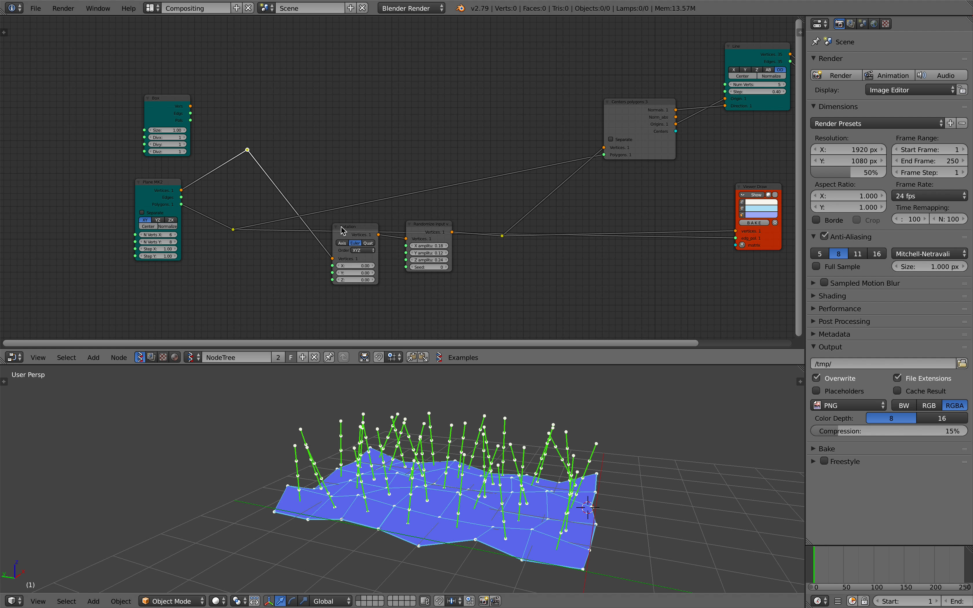
left_click_drag(354, 230, 335, 115)
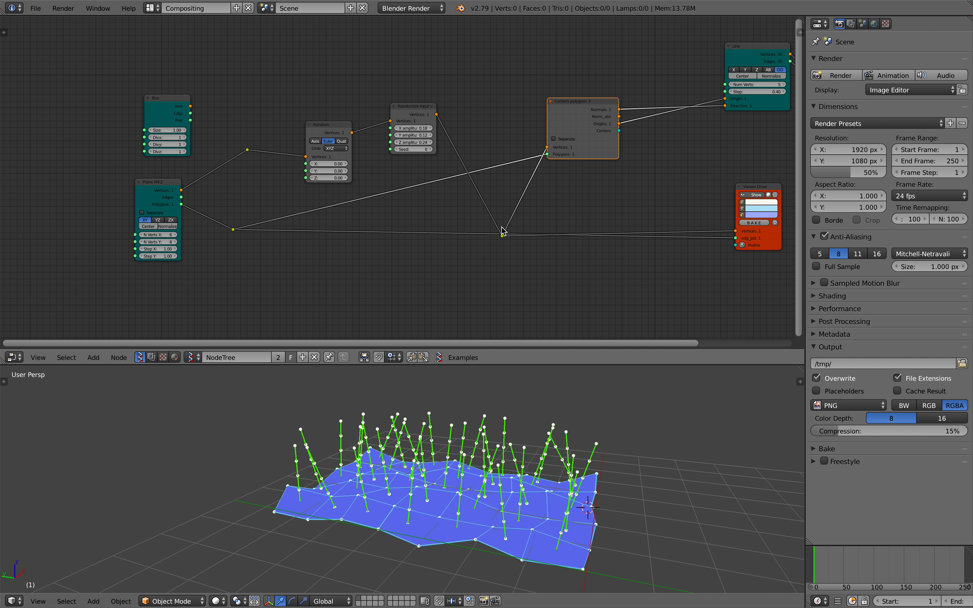
left_click(501, 238)
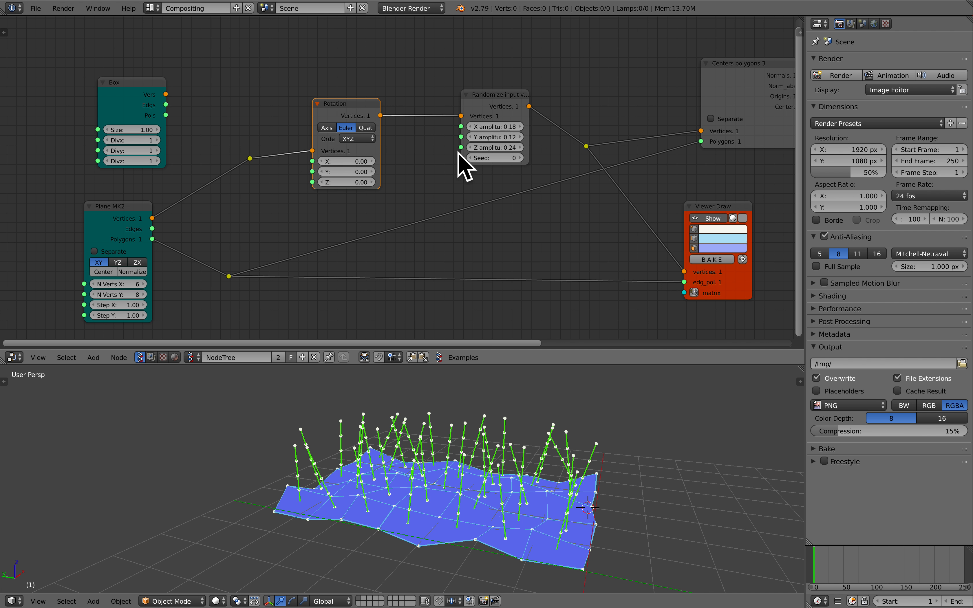
Change the random Seed and feed the Box vertices into the rotation chain, with Divx/Divy/Divz 4, Rotation X -46.02, amplitudes 0.06
left_click(494, 137)
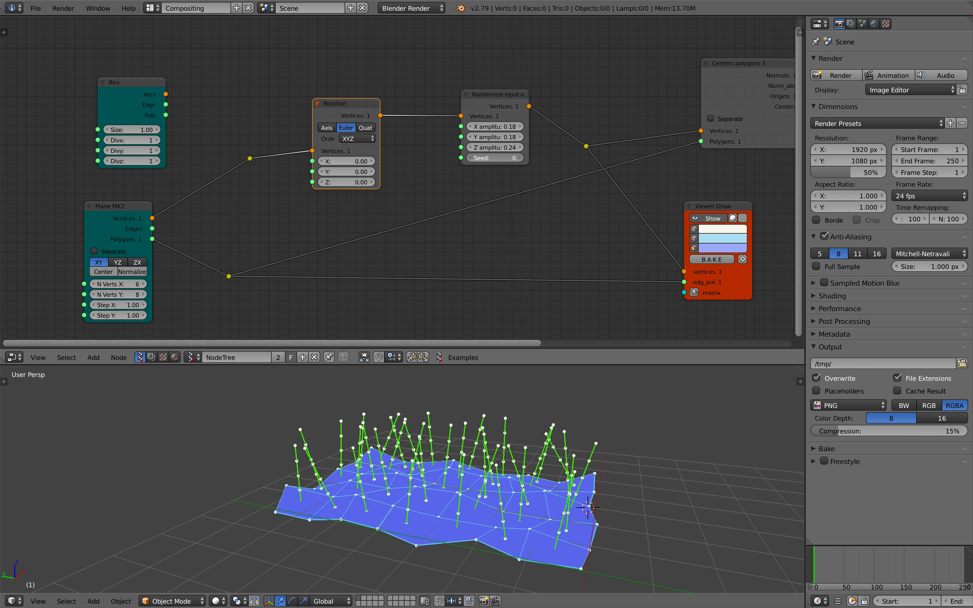
left_click(495, 157)
type("104")
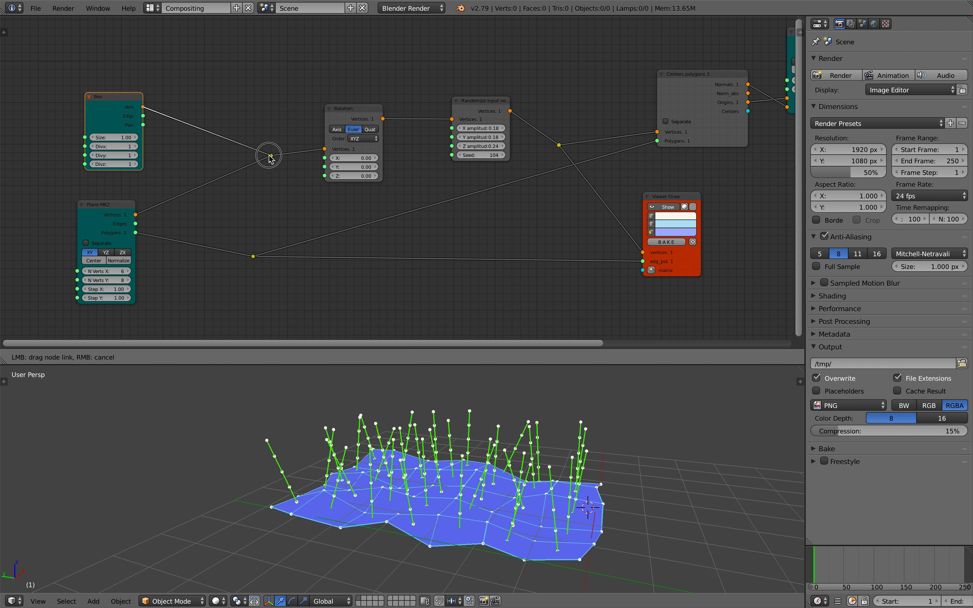
left_click_drag(269, 157, 209, 172)
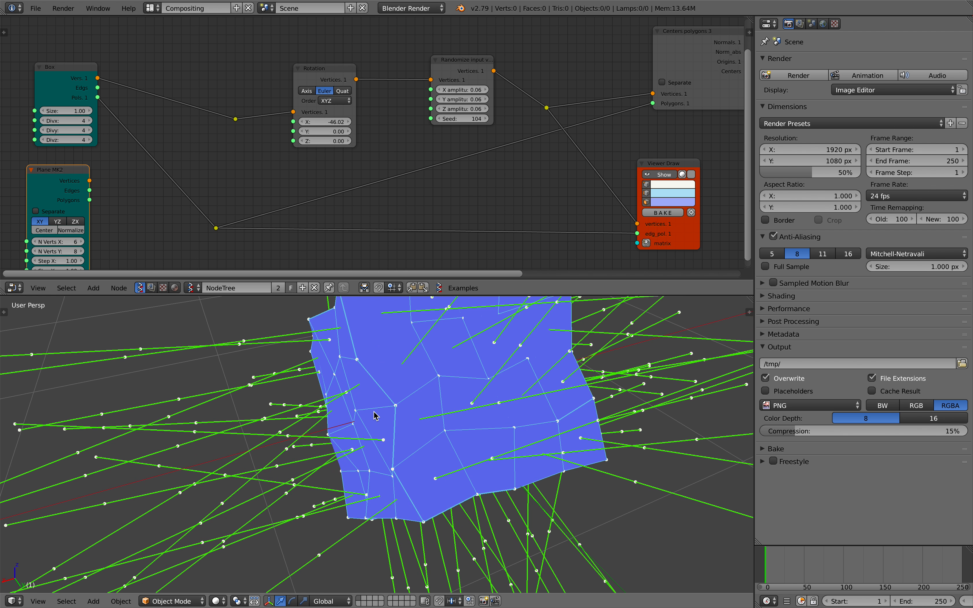
left_click_drag(372, 416, 406, 362)
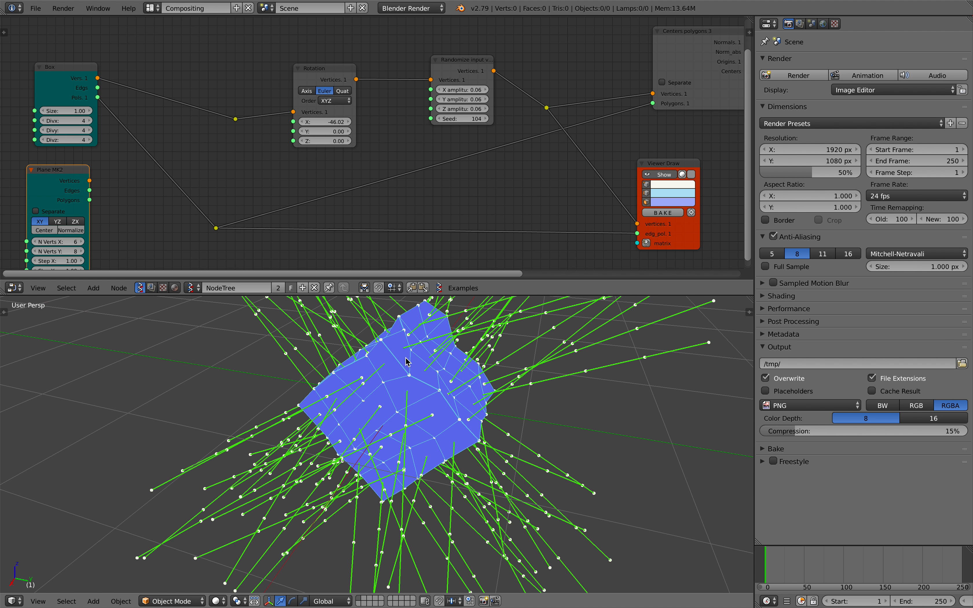
left_click(35, 8)
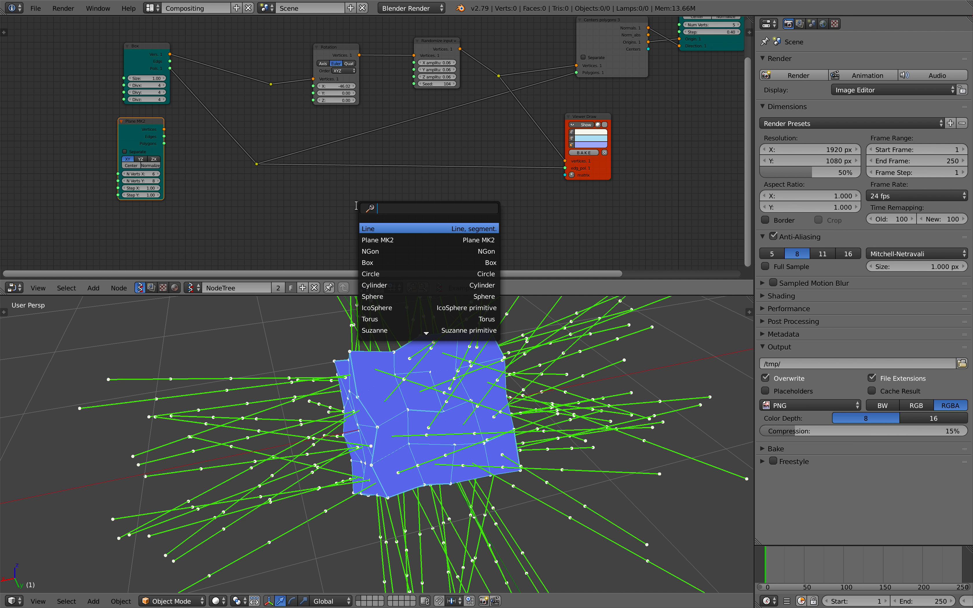
Add a Calculate normals node via 'no' search and feed it the Box vertices, zeroing the Randomize amplitudes
type("normal")
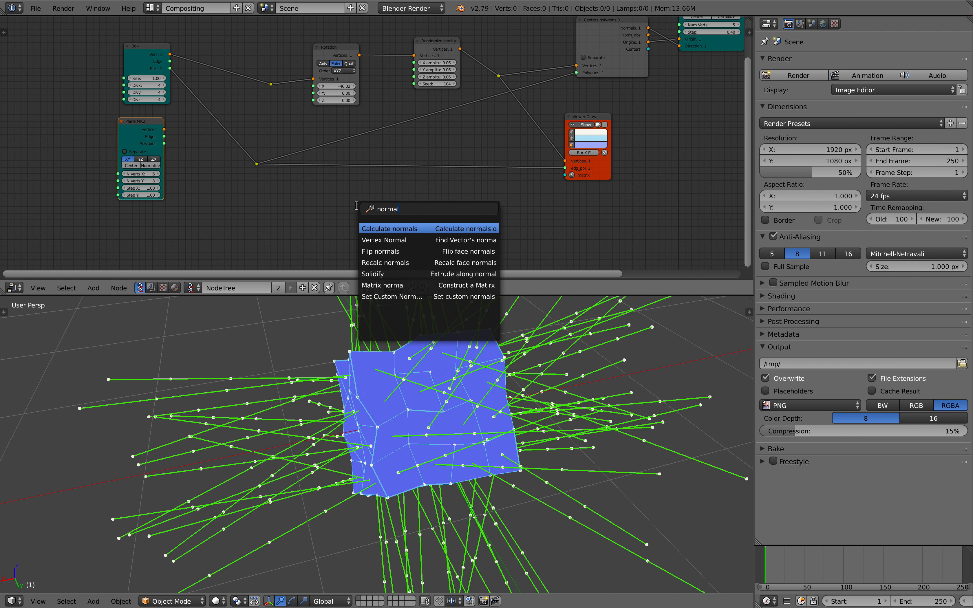
left_click(389, 228)
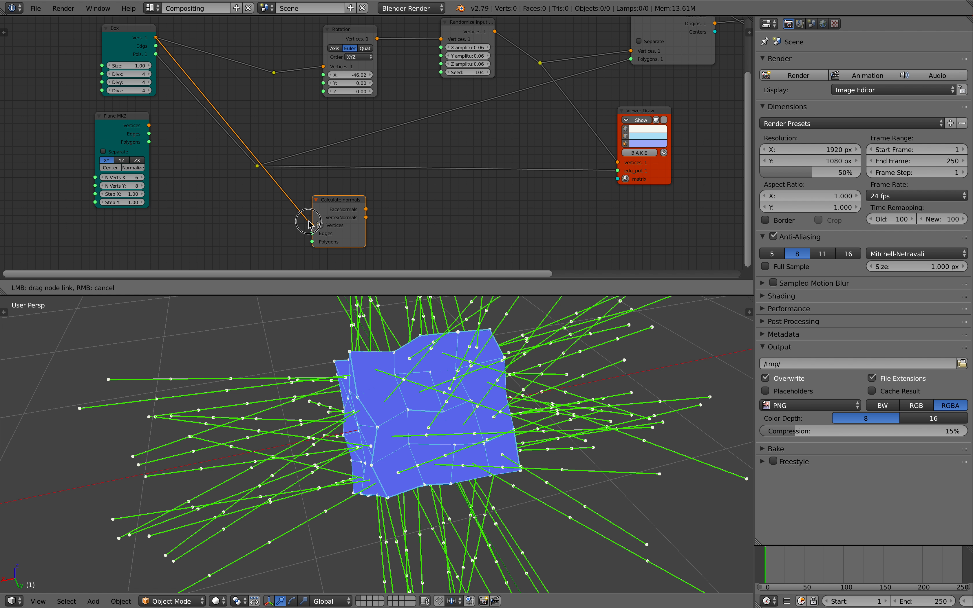
left_click(159, 55)
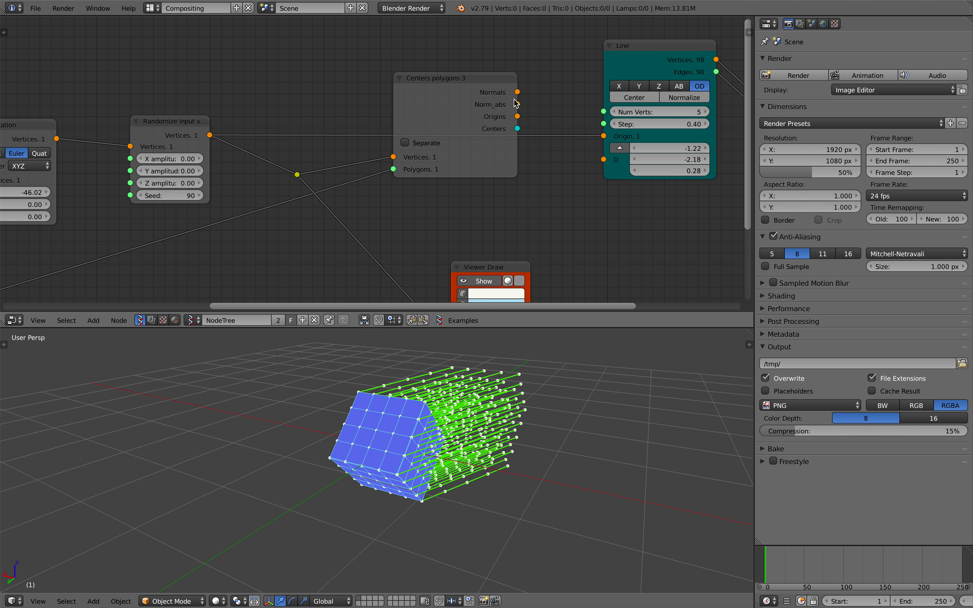
left_click_drag(516, 116, 587, 133)
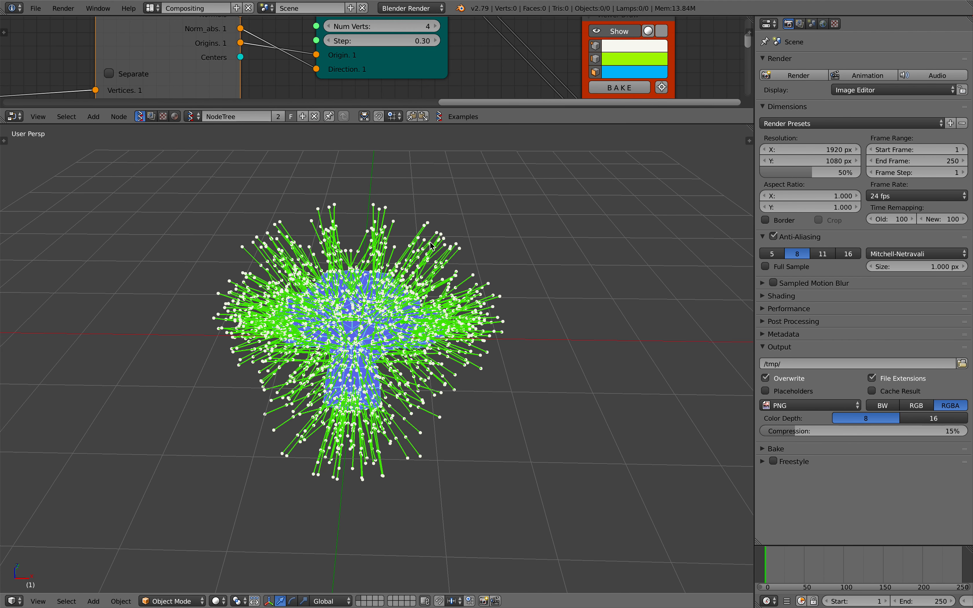
Orbit the view to inspect the hairy Suzanne with its face-normal lines
left_click_drag(428, 248, 434, 273)
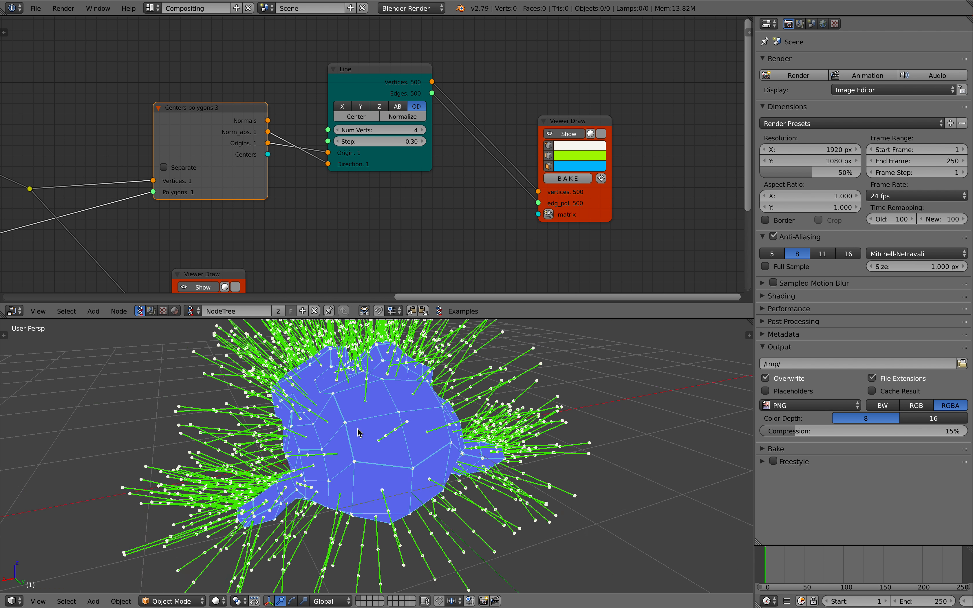
left_click_drag(372, 434, 422, 428)
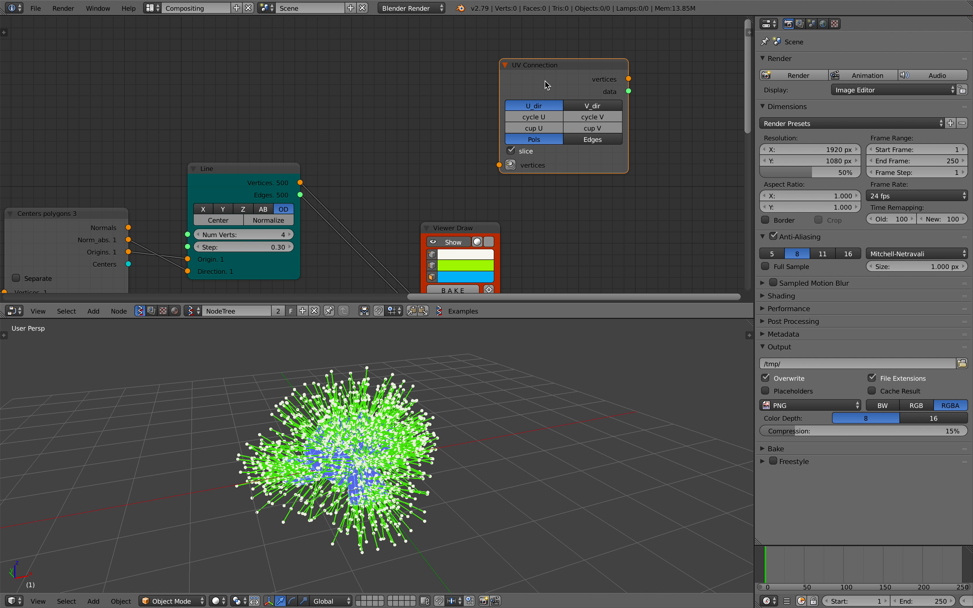
mouse_move(589, 156)
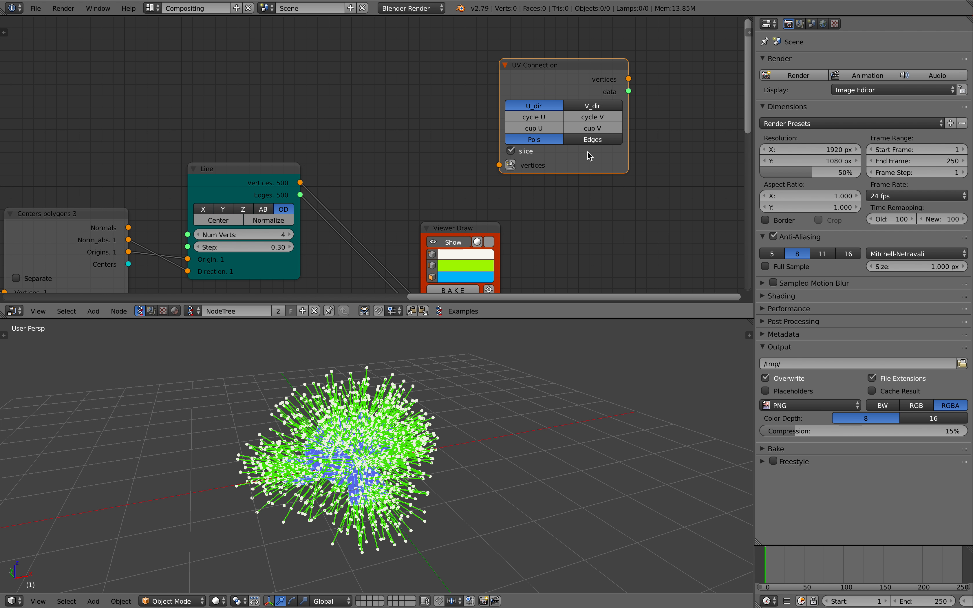